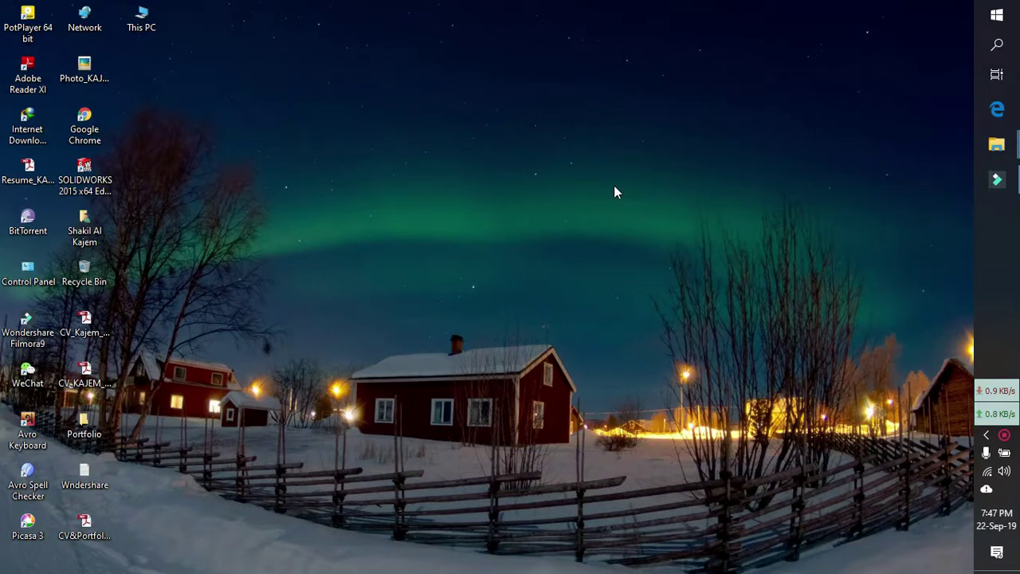
mouse_move(444, 227)
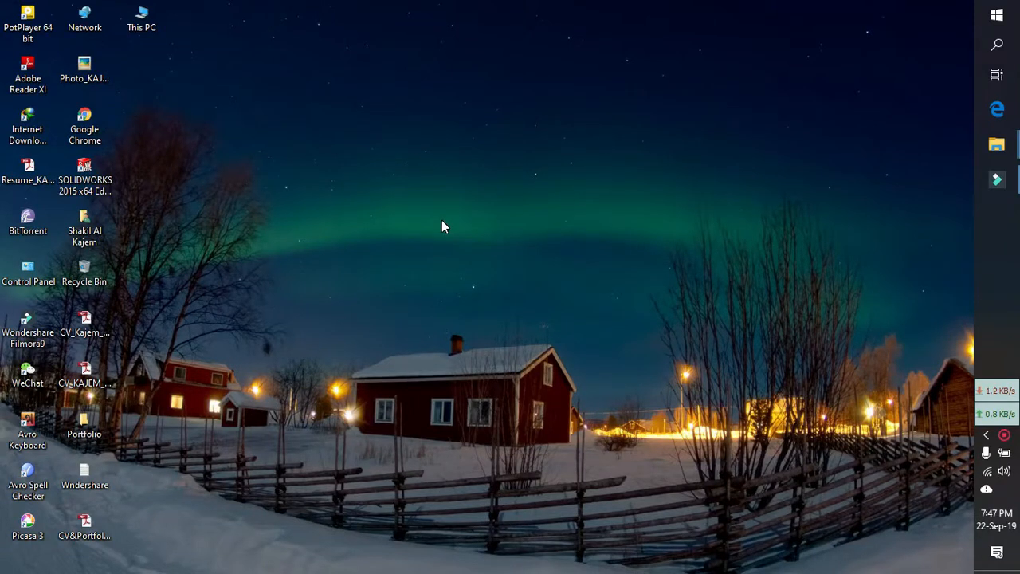
mouse_move(457, 225)
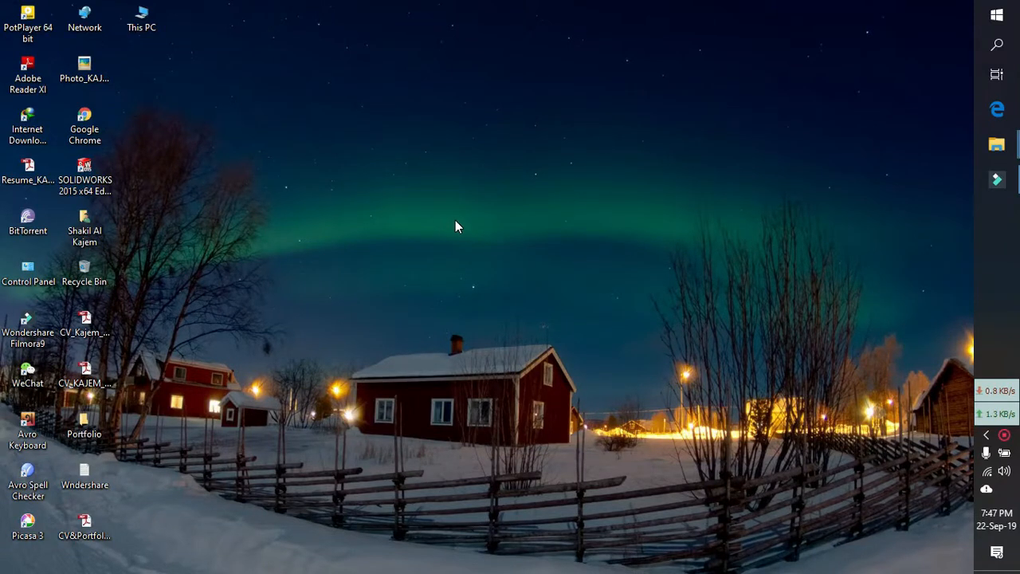
mouse_move(475, 229)
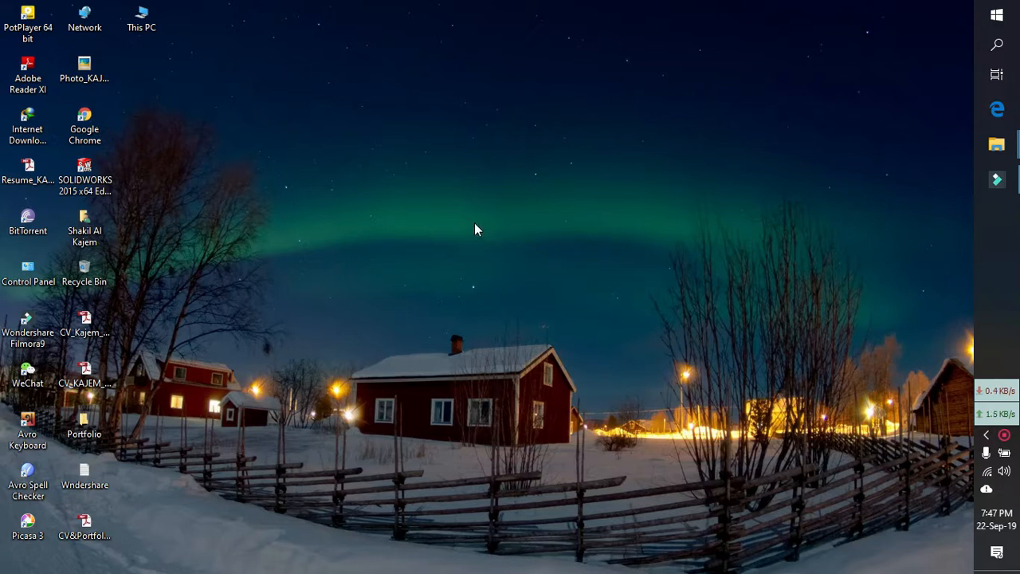
mouse_move(422, 203)
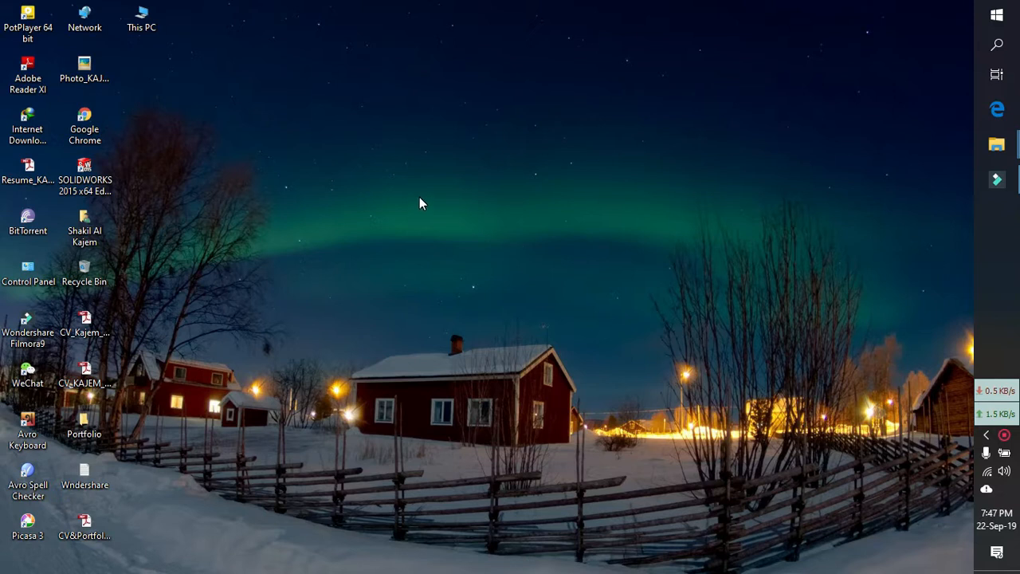
Advance the wallpaper twice to the aurora-over-cabin image, then open Personalize and minimize Settings
right_click(422, 203)
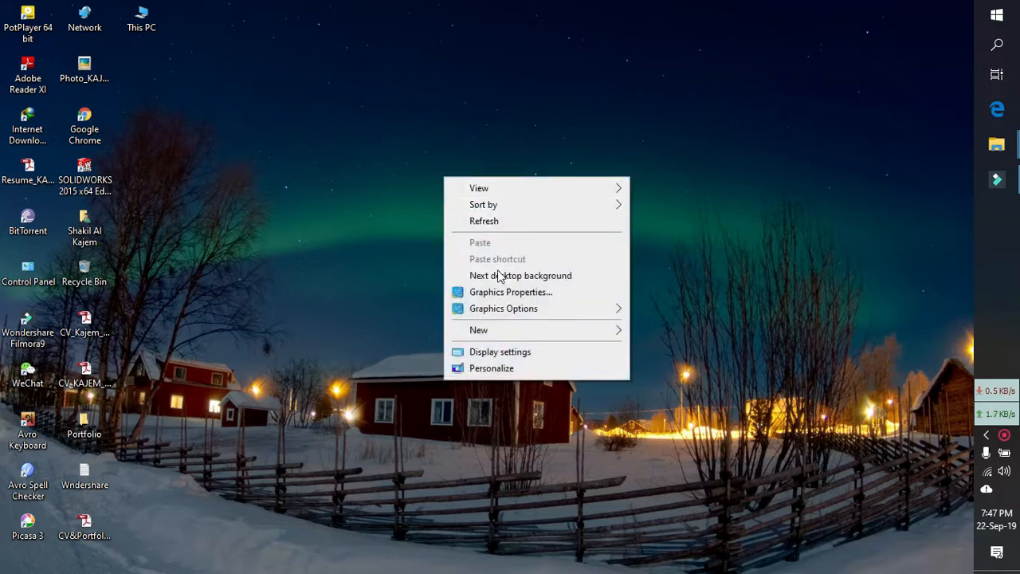
mouse_move(413, 245)
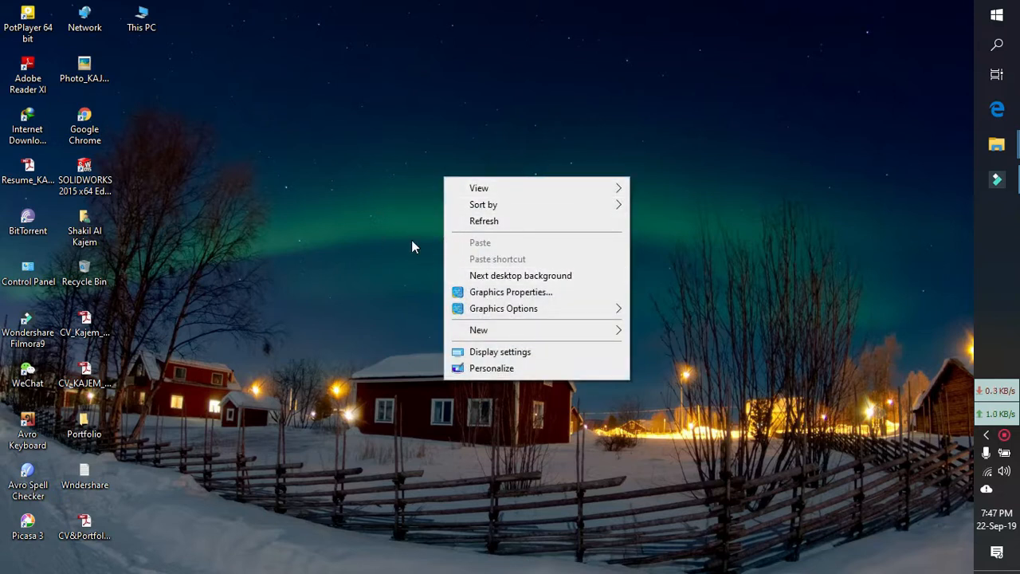
left_click(520, 275)
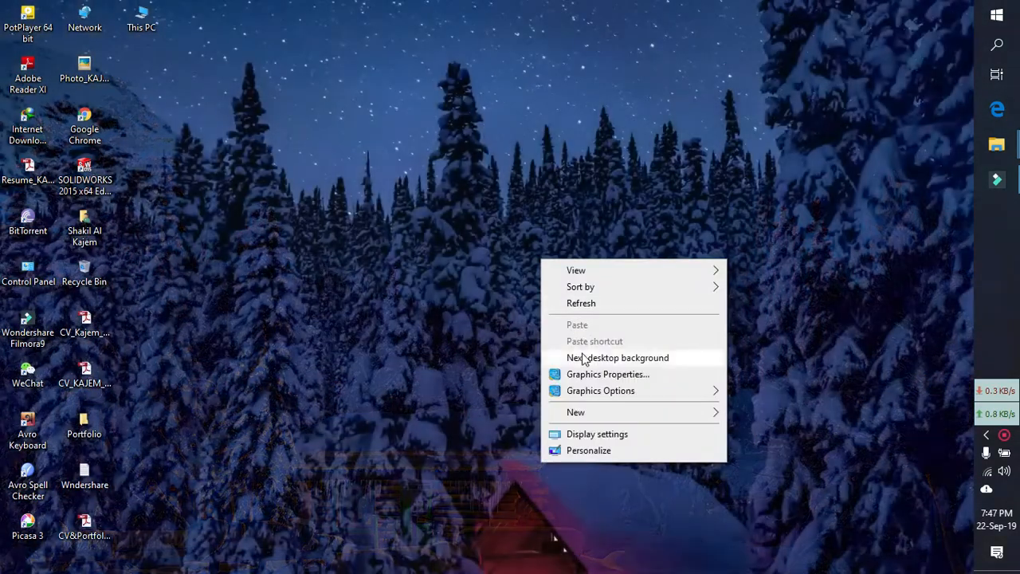
left_click(618, 357)
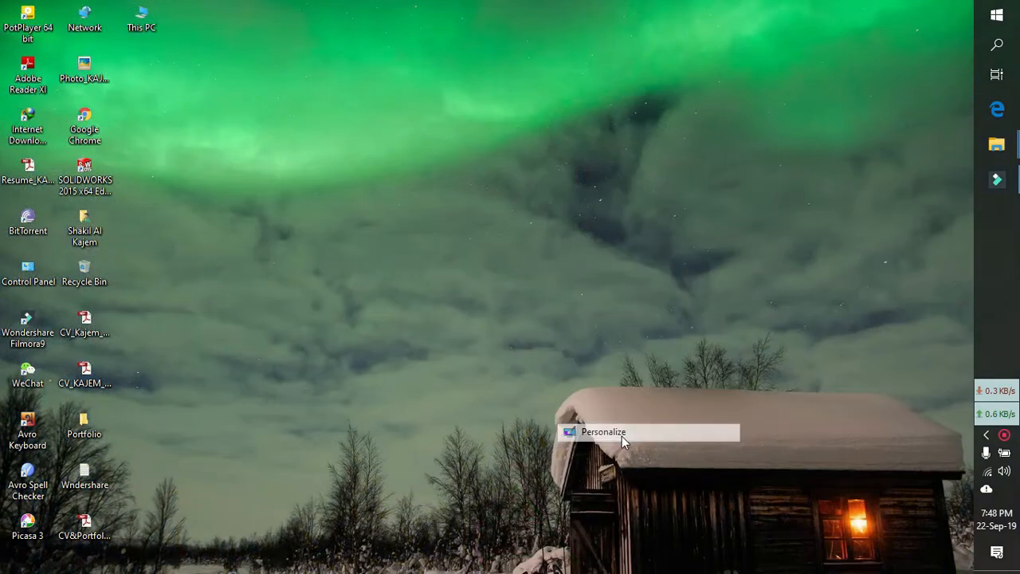
left_click(603, 431)
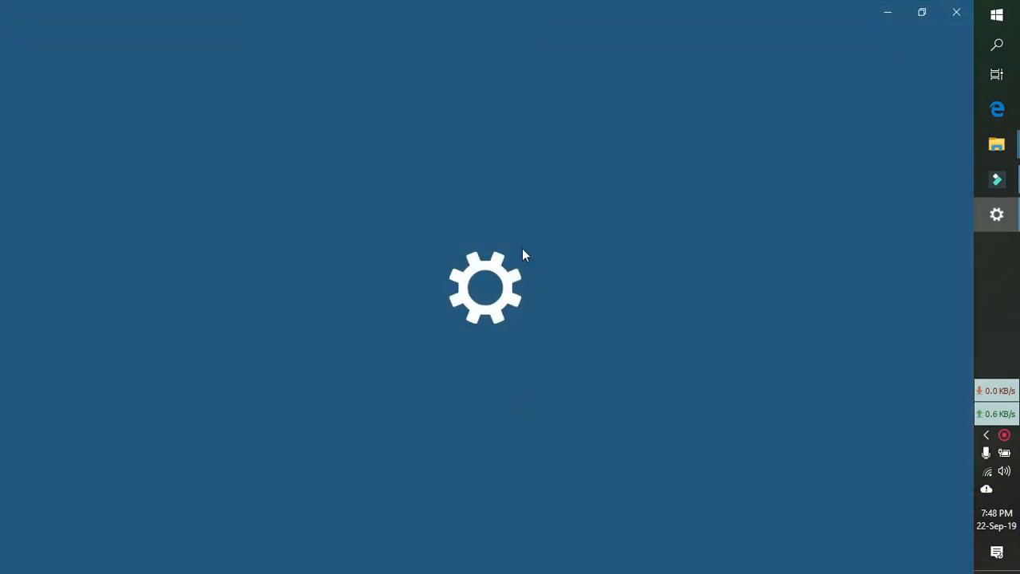
mouse_move(887, 12)
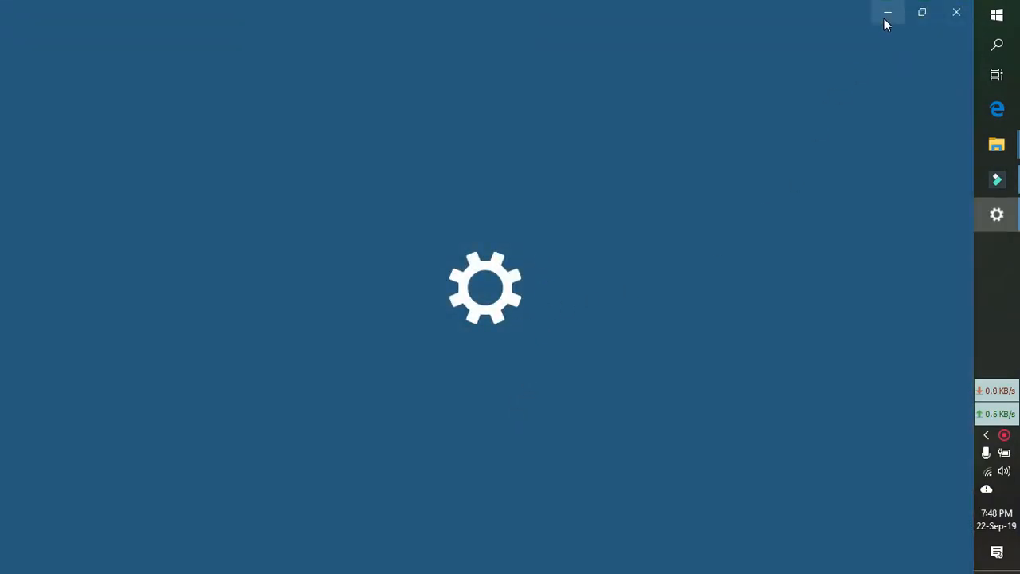
left_click(887, 12)
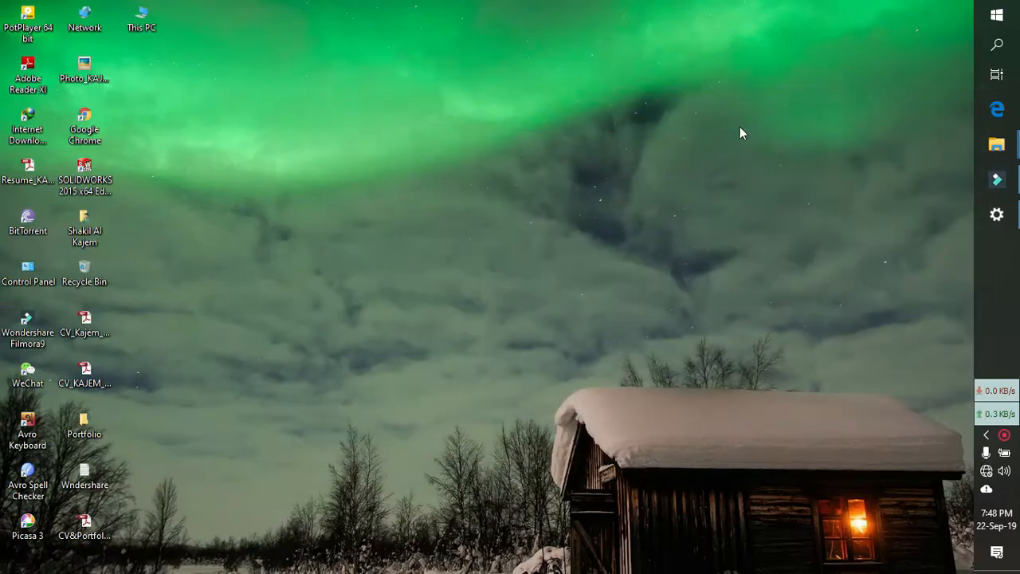
mouse_move(458, 226)
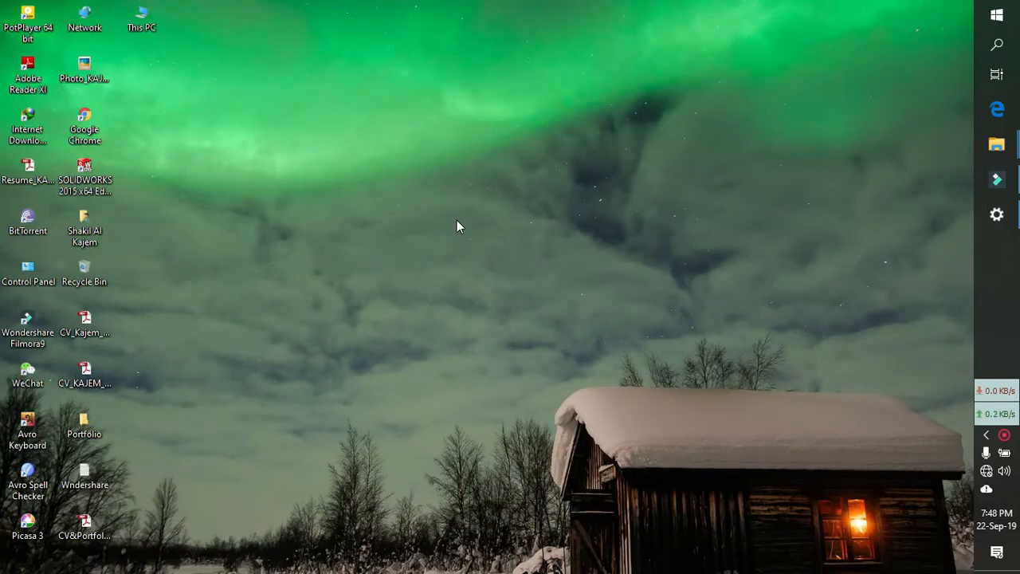
mouse_move(409, 317)
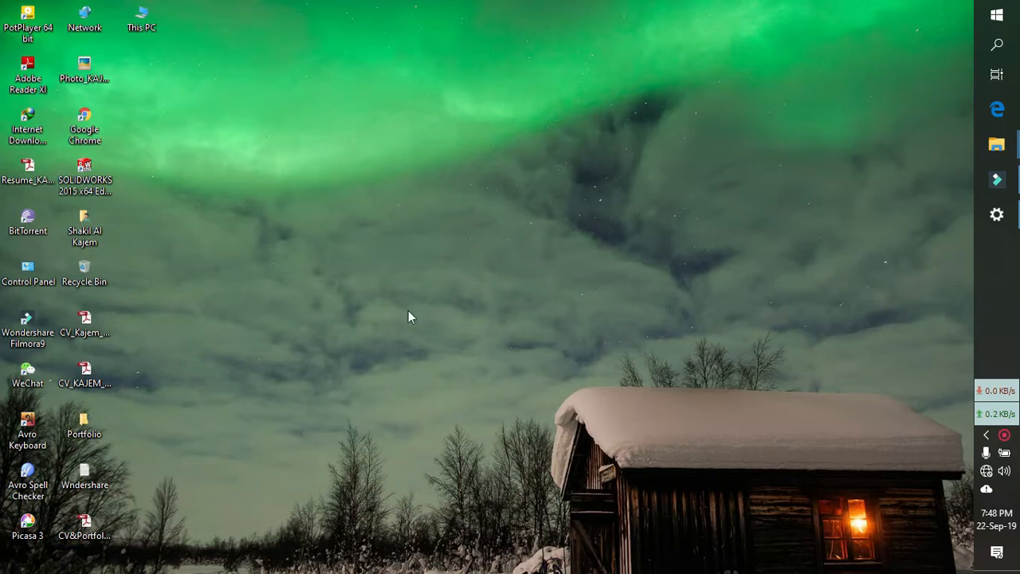
mouse_move(488, 310)
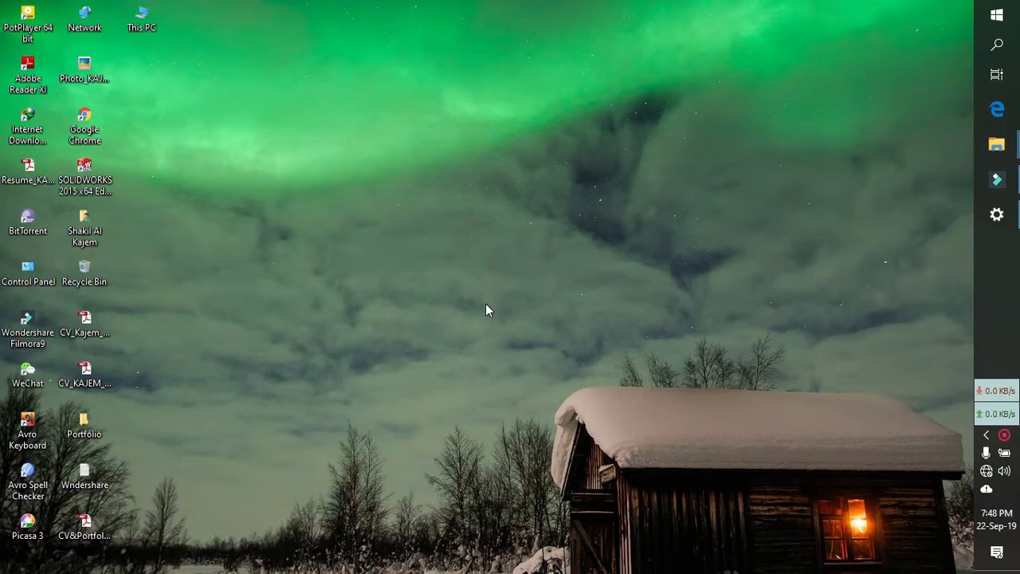
mouse_move(490, 294)
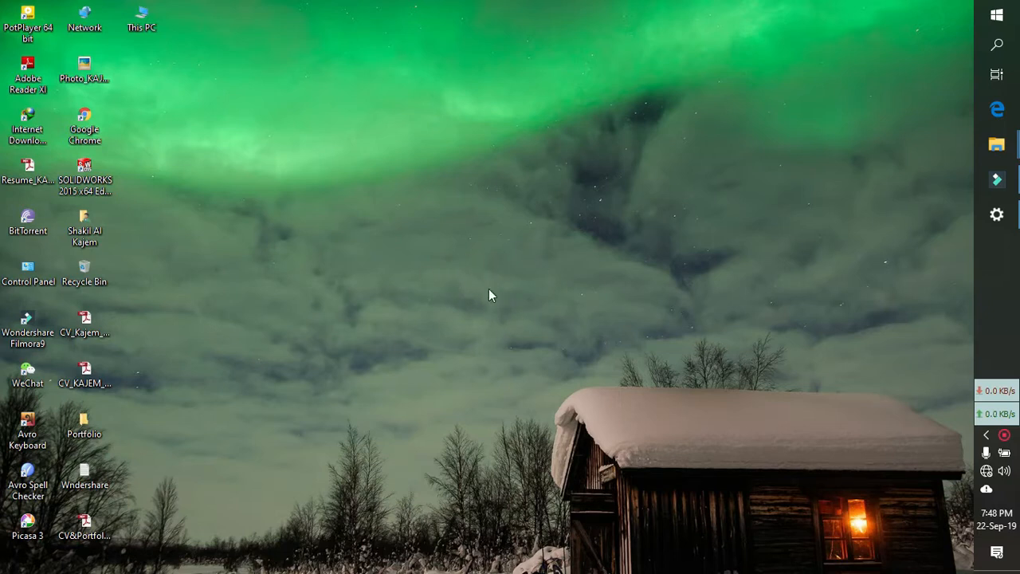
left_click(996, 215)
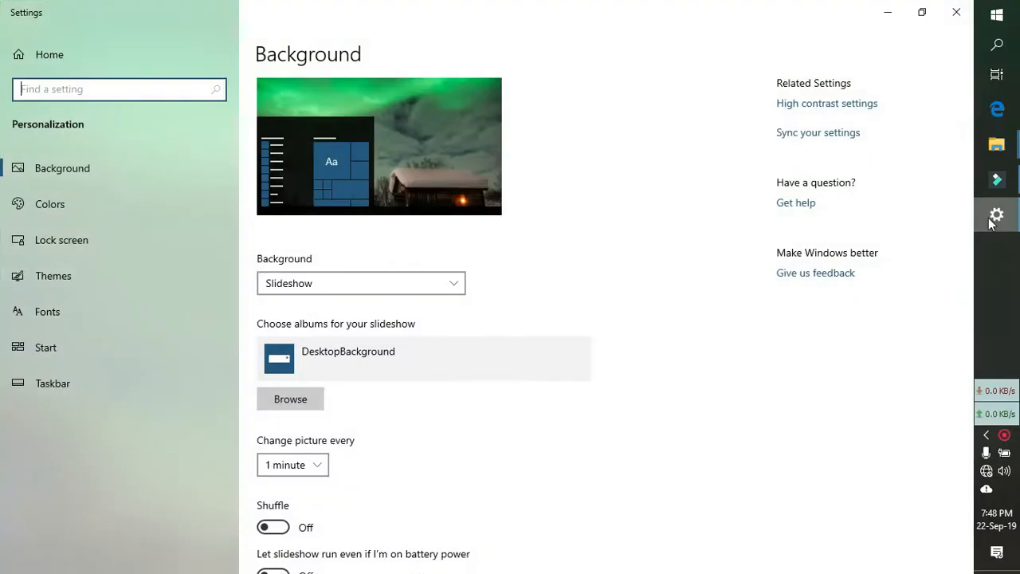
scroll("down", 3)
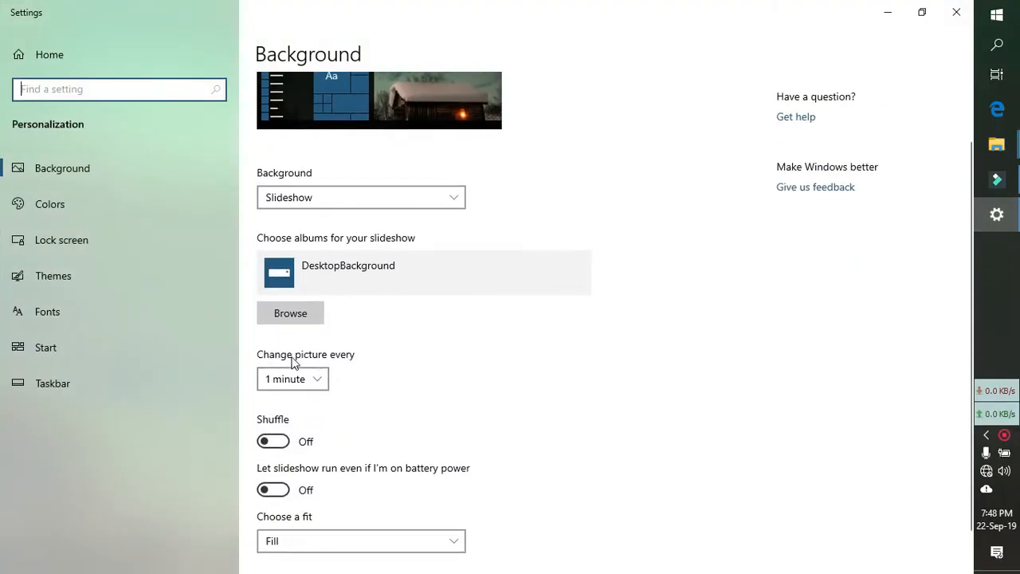
left_click(291, 379)
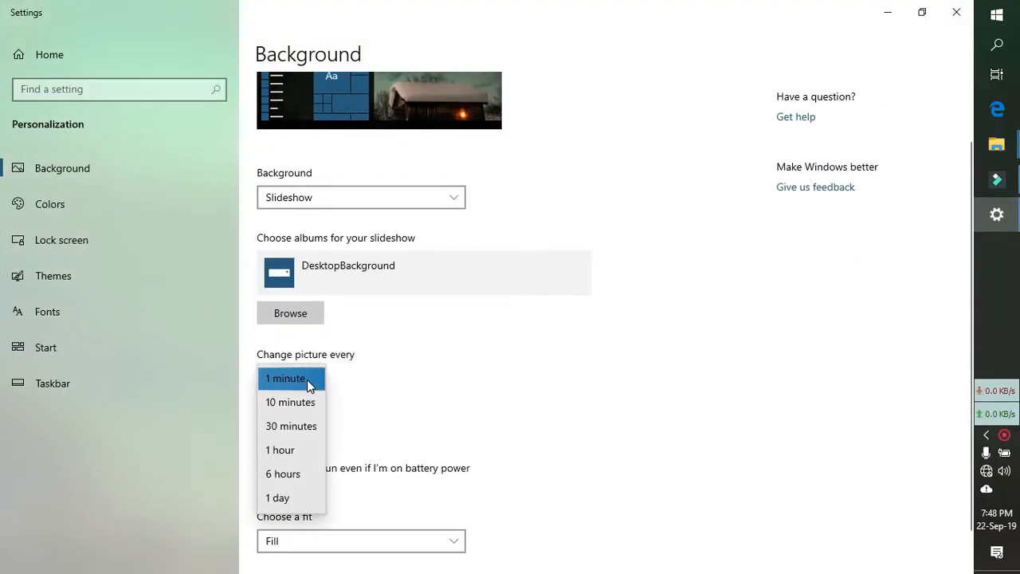
mouse_move(346, 443)
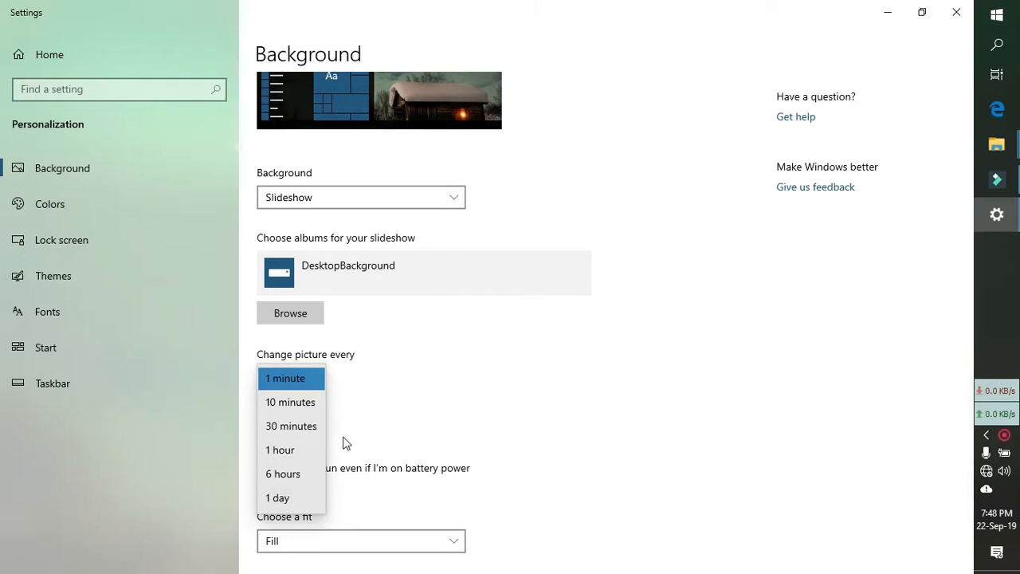
mouse_move(330, 423)
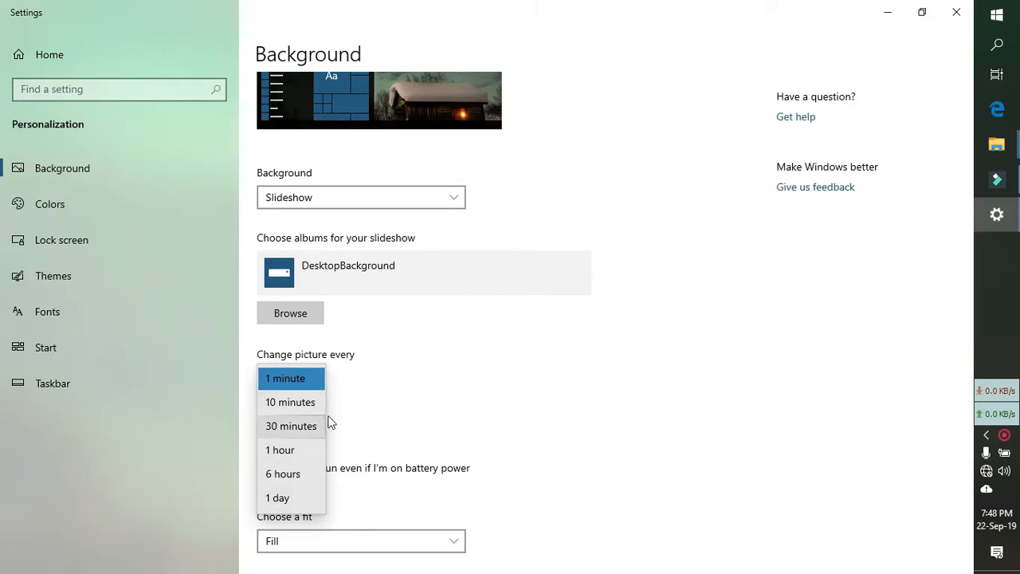
left_click(284, 378)
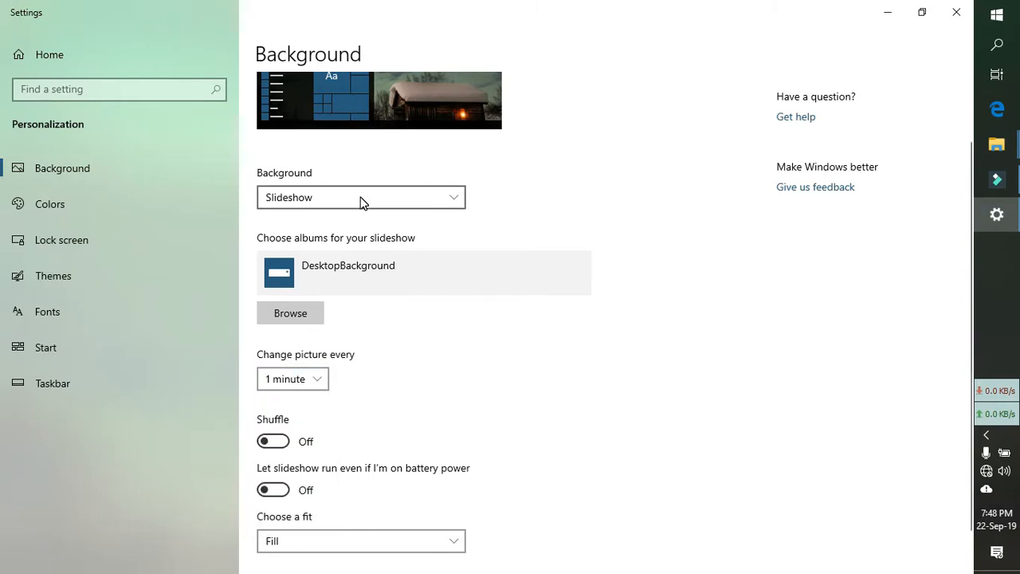
left_click(360, 197)
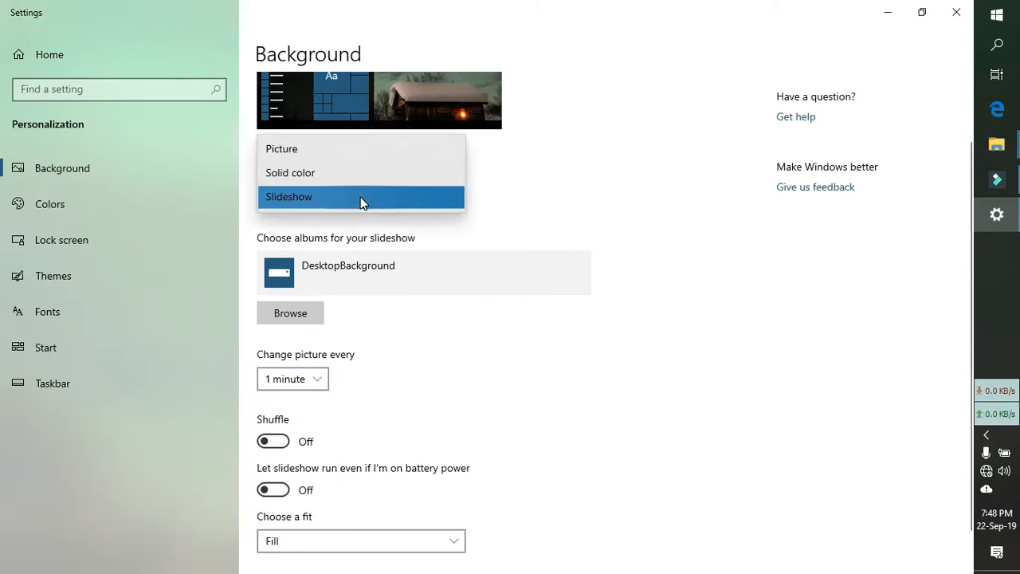
mouse_move(281, 149)
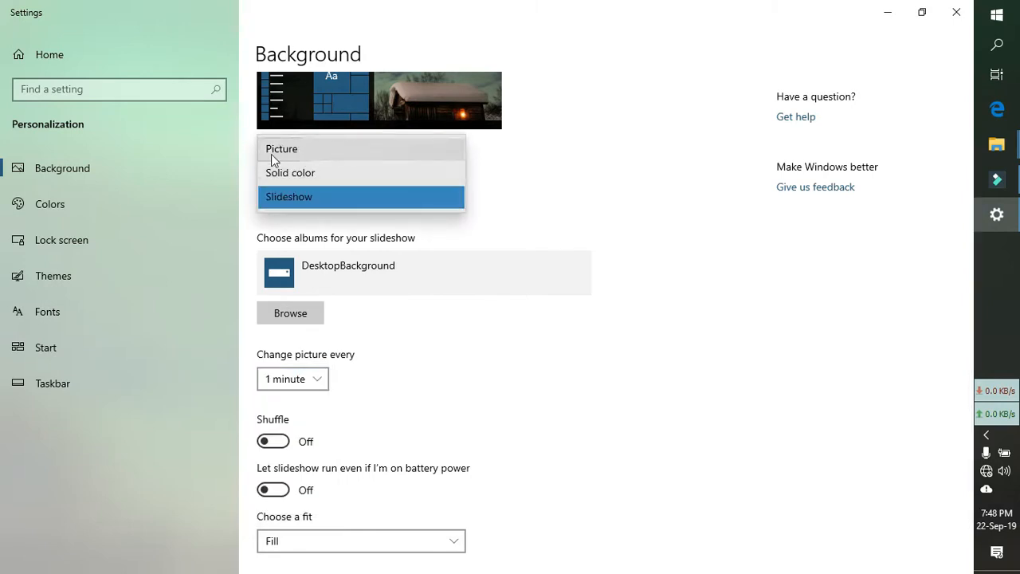
left_click(288, 197)
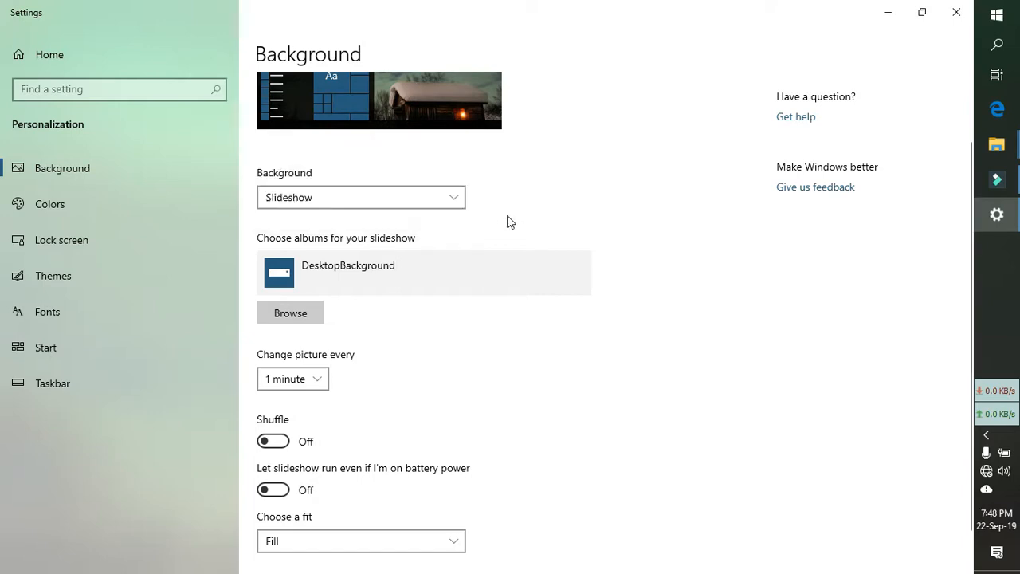
scroll("up", 3)
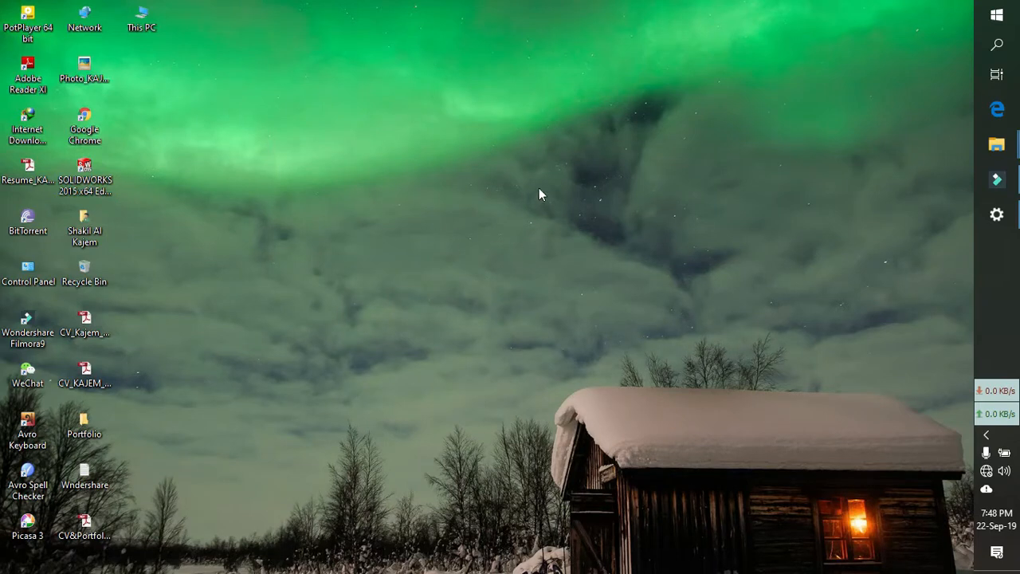
mouse_move(603, 280)
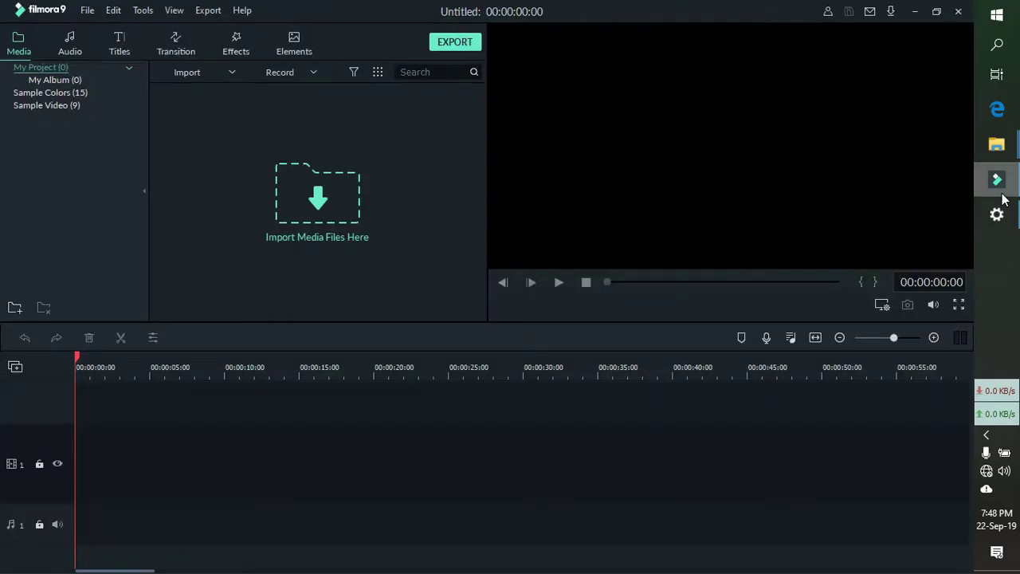
Bring the Background settings page, still a one-minute slideshow, back into view
left_click(996, 213)
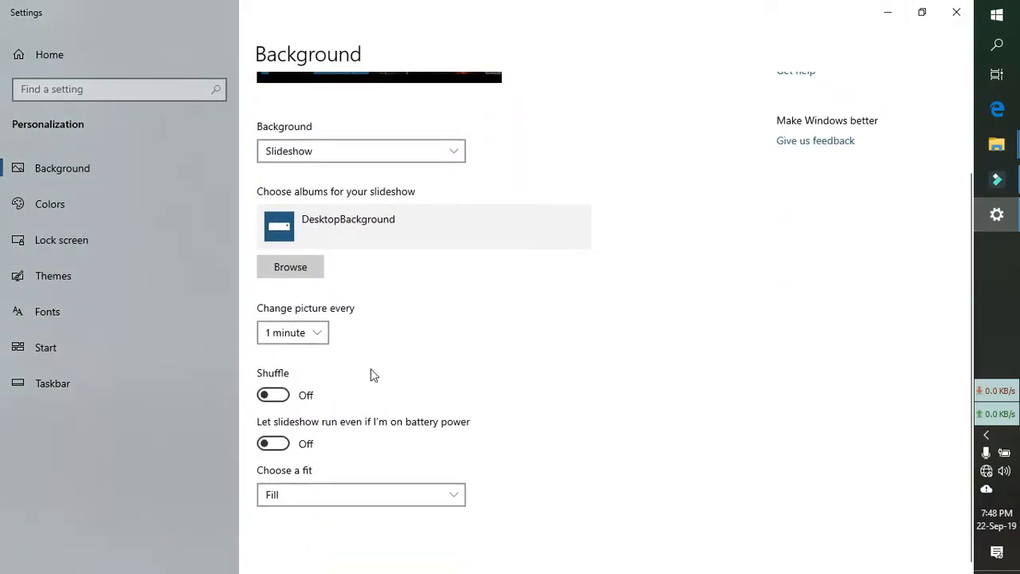
mouse_move(397, 293)
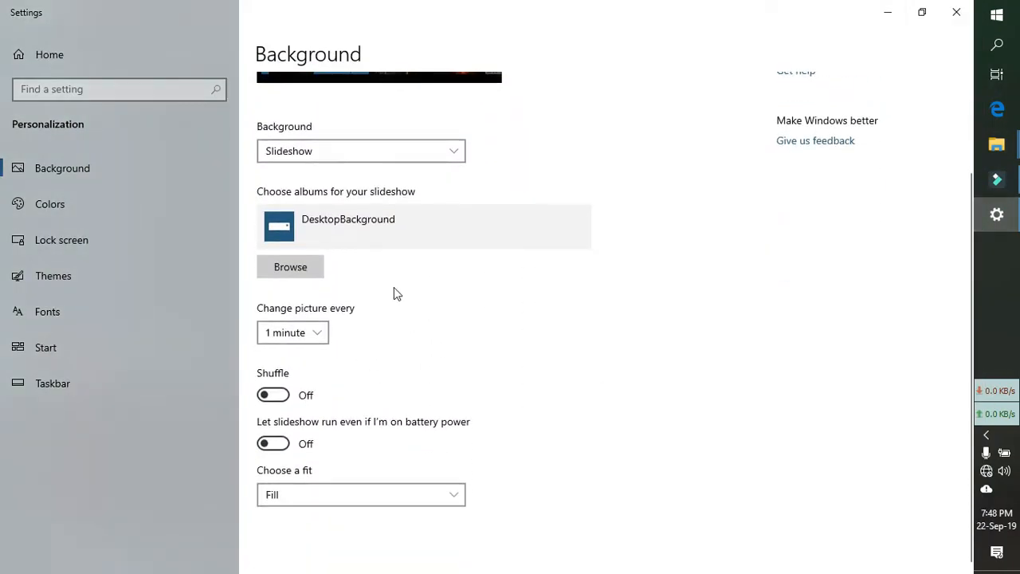
mouse_move(665, 283)
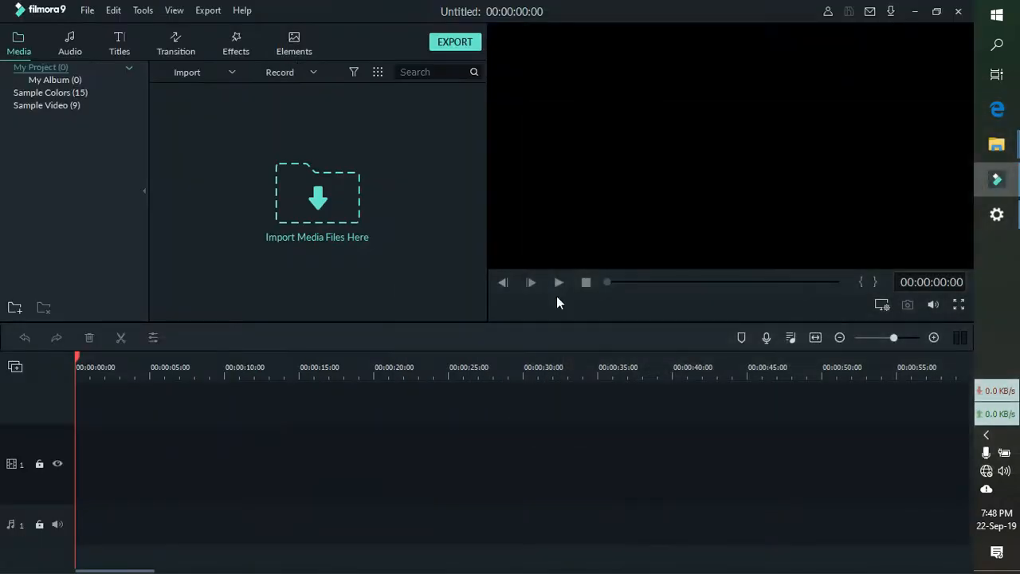
Skip the wallpaper forward twice using Next desktop background, reaching the snowy lakeside village
right_click(411, 199)
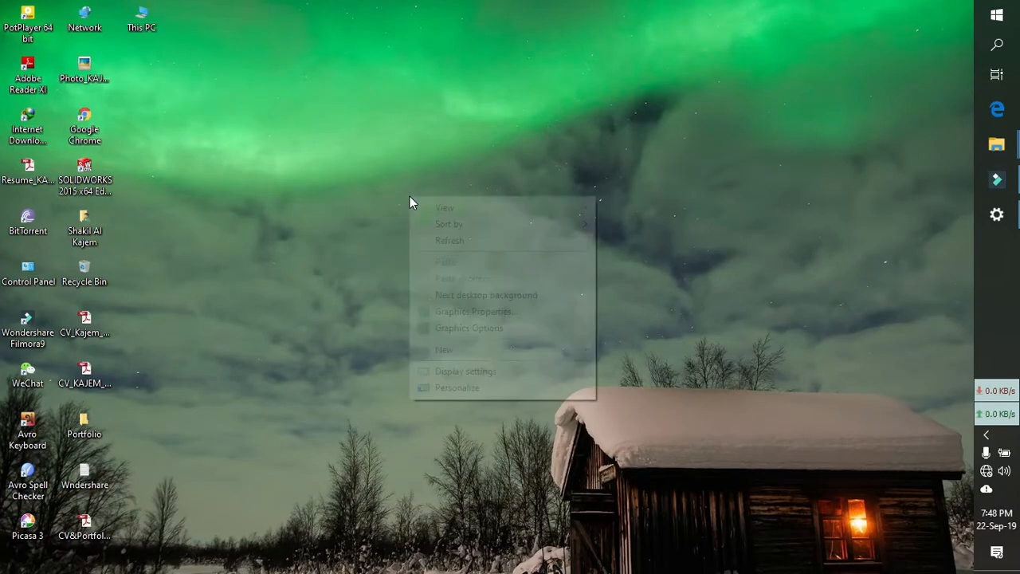
left_click(486, 295)
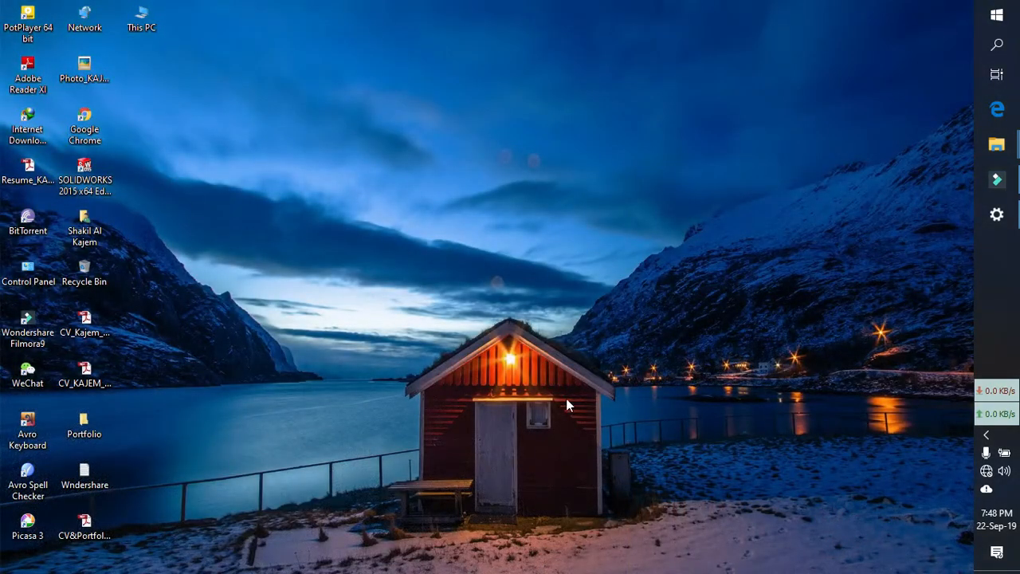
mouse_move(475, 229)
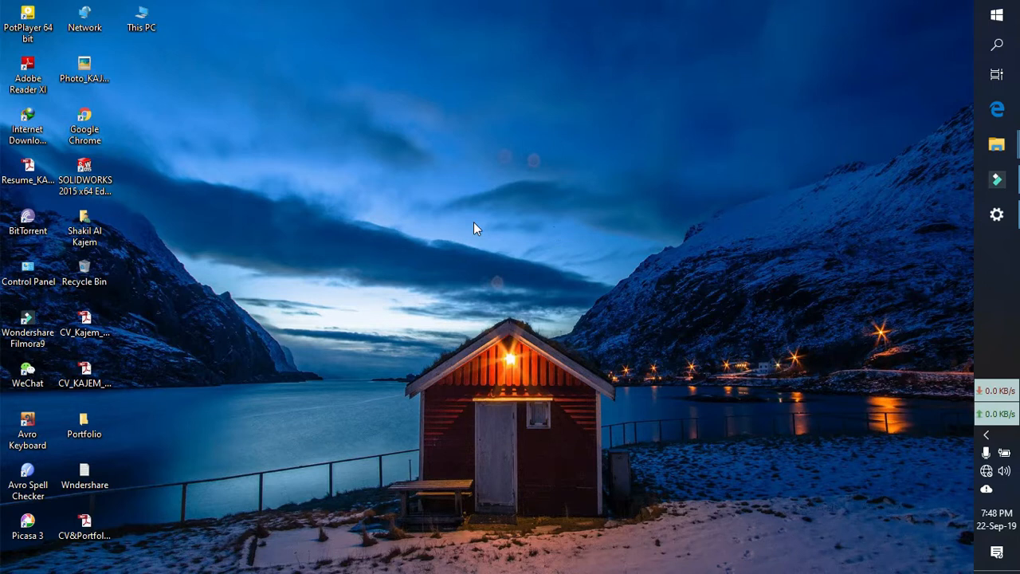
right_click(476, 229)
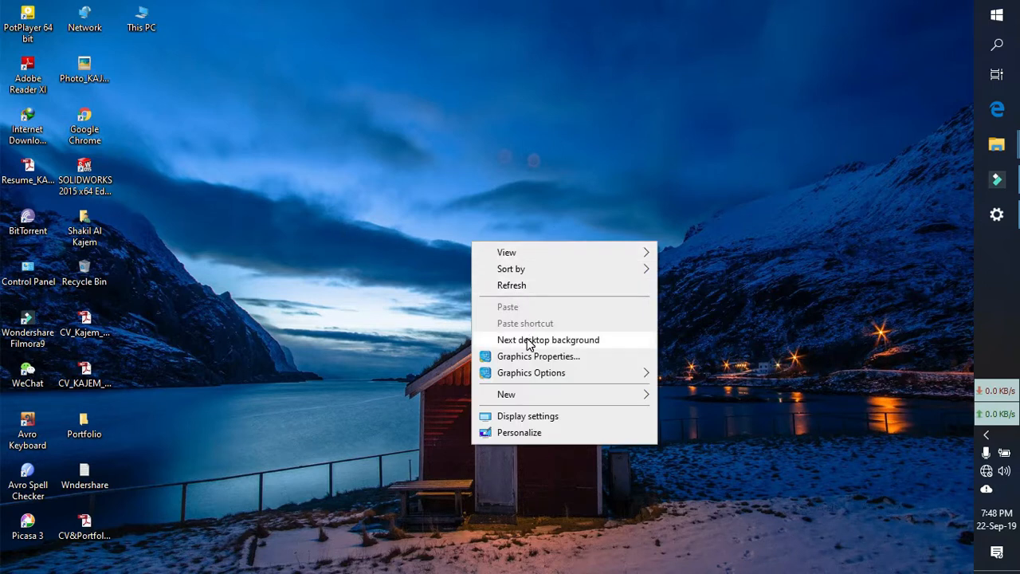
left_click(548, 339)
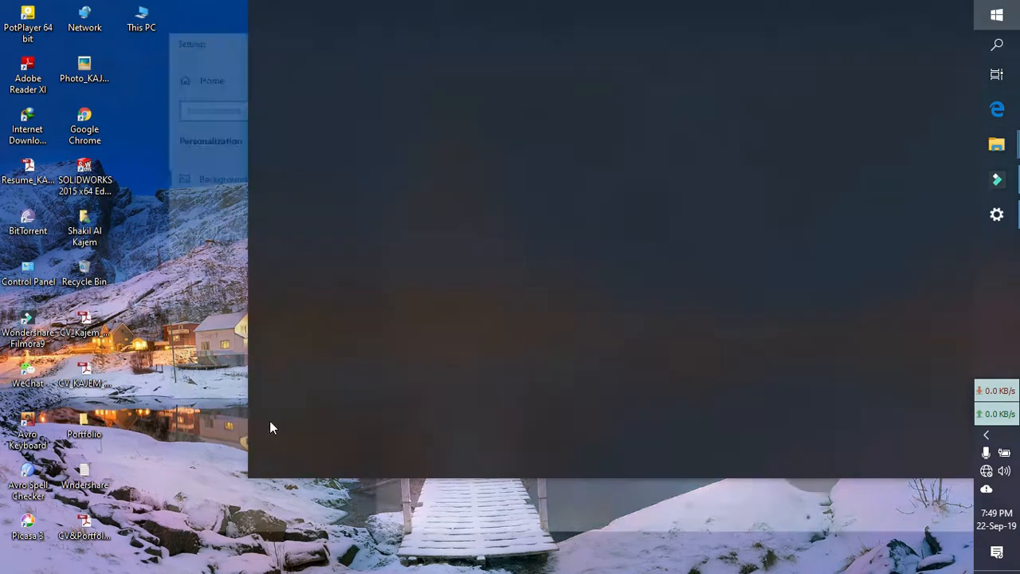
Open the Power & sleep page under System in Windows Settings
left_click(996, 14)
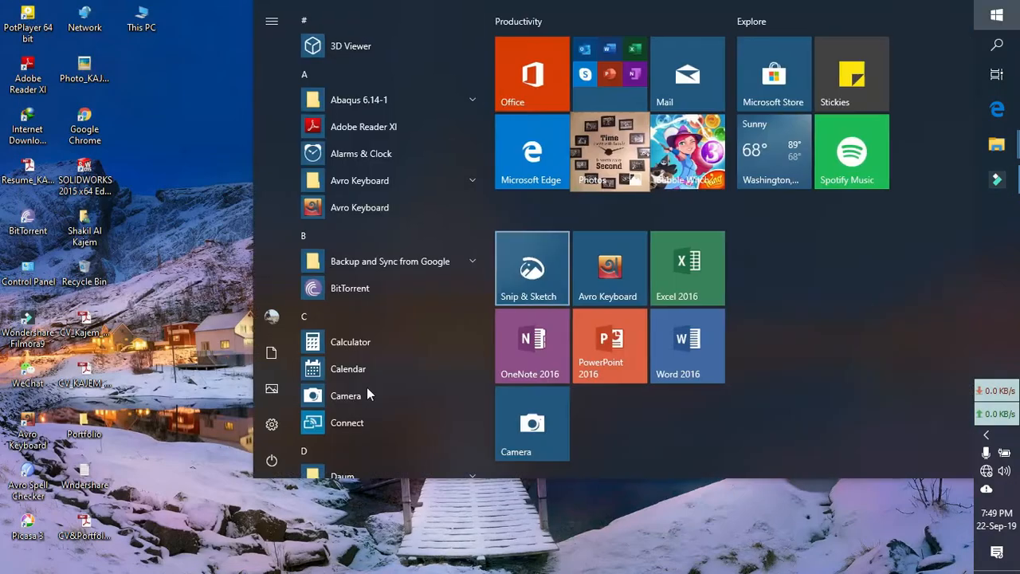
left_click(272, 424)
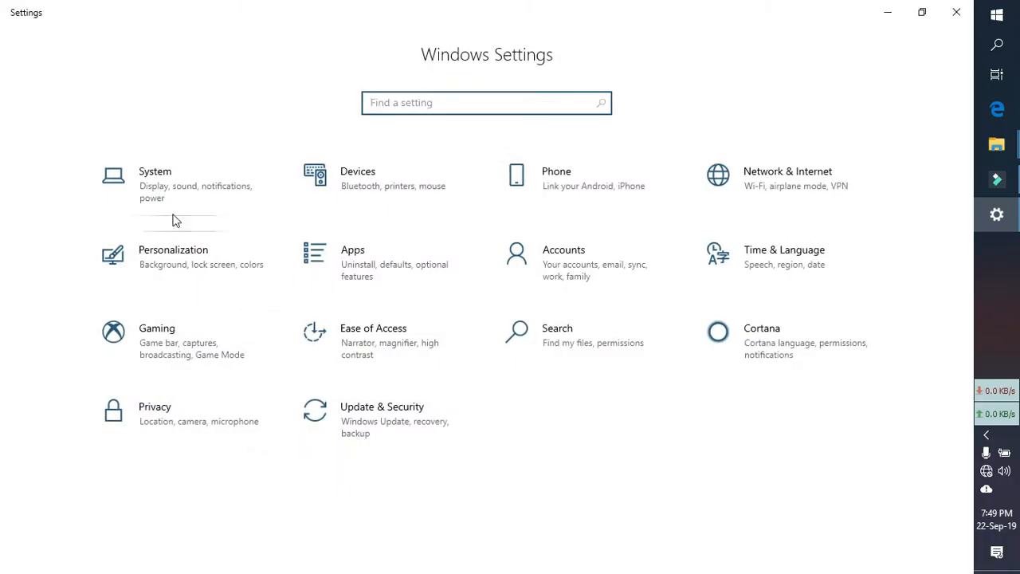
left_click(155, 183)
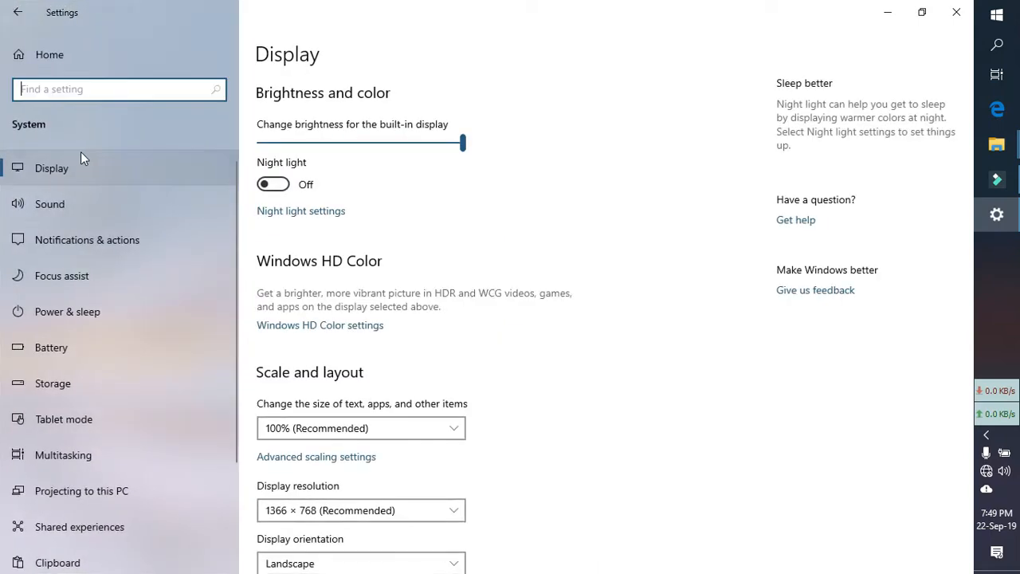
mouse_move(77, 348)
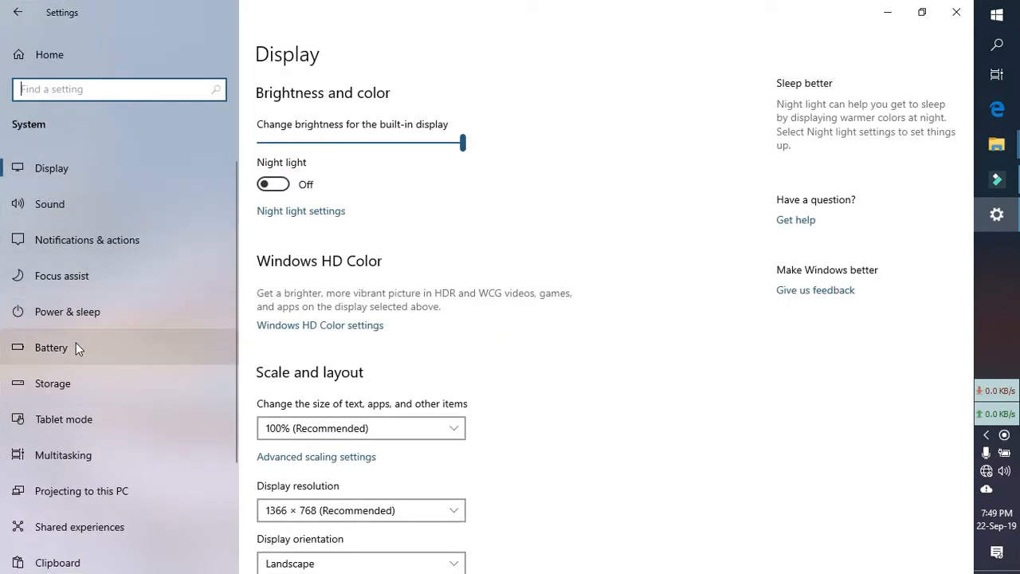
left_click(67, 311)
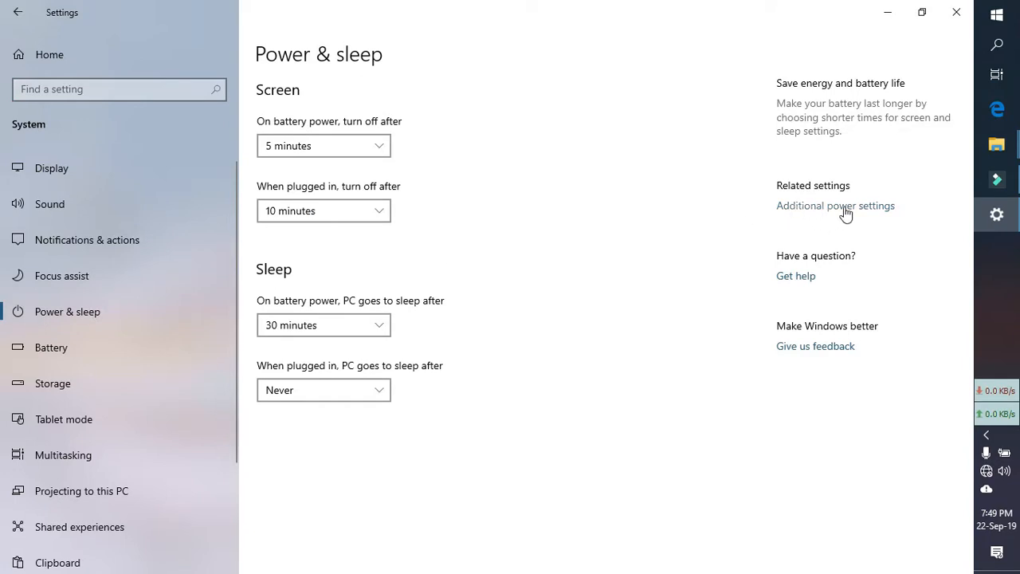
Open Additional power settings and edit the Balanced plan's settings
left_click(835, 204)
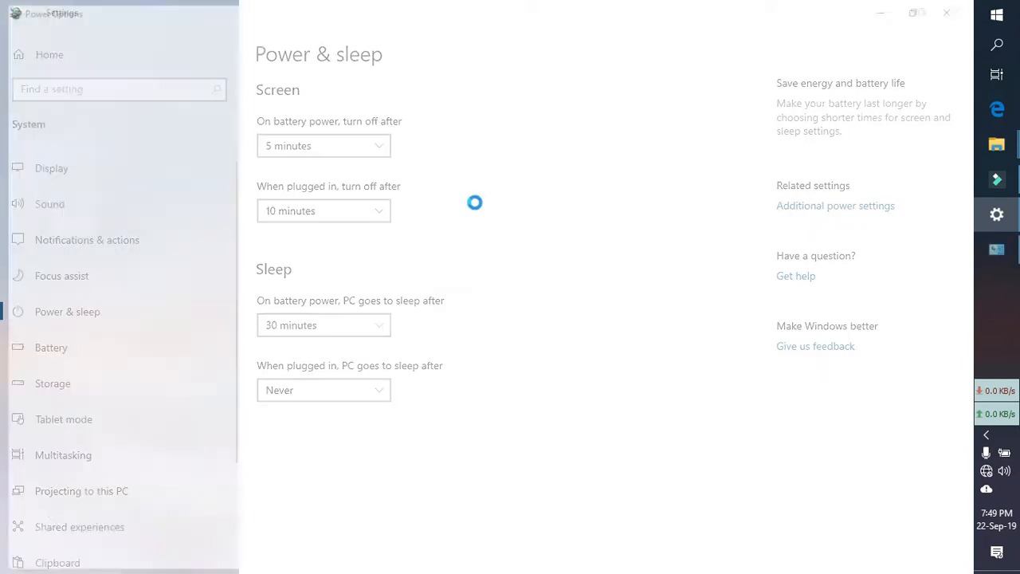
left_click(835, 206)
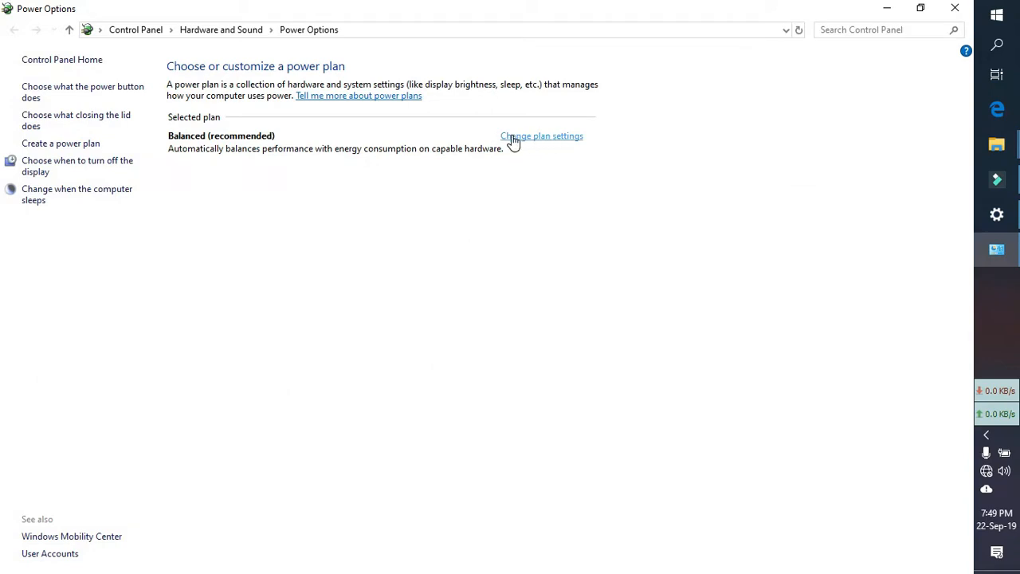
left_click(541, 135)
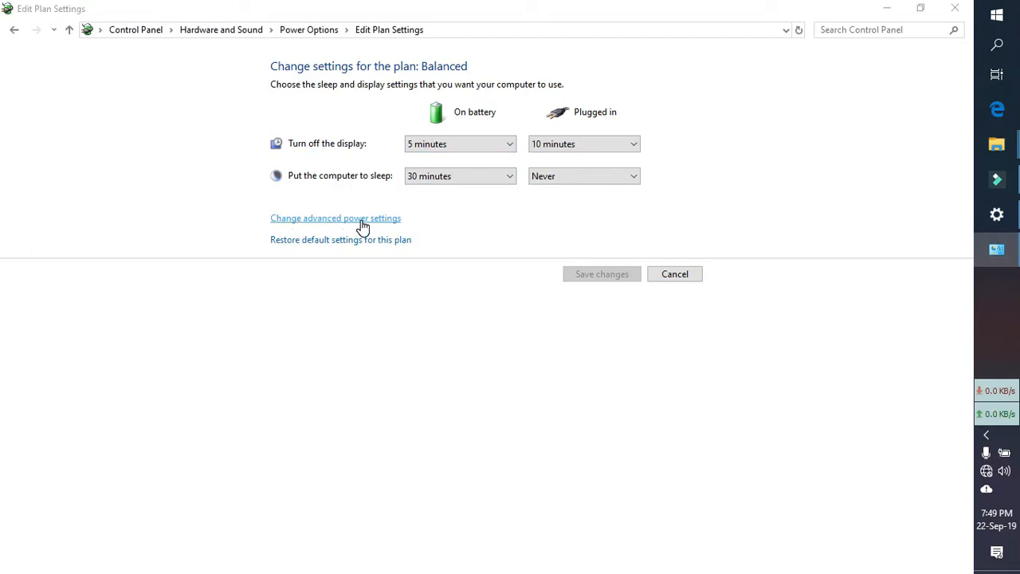
Open advanced power settings and expand Desktop background settings down to Slide show
left_click(335, 218)
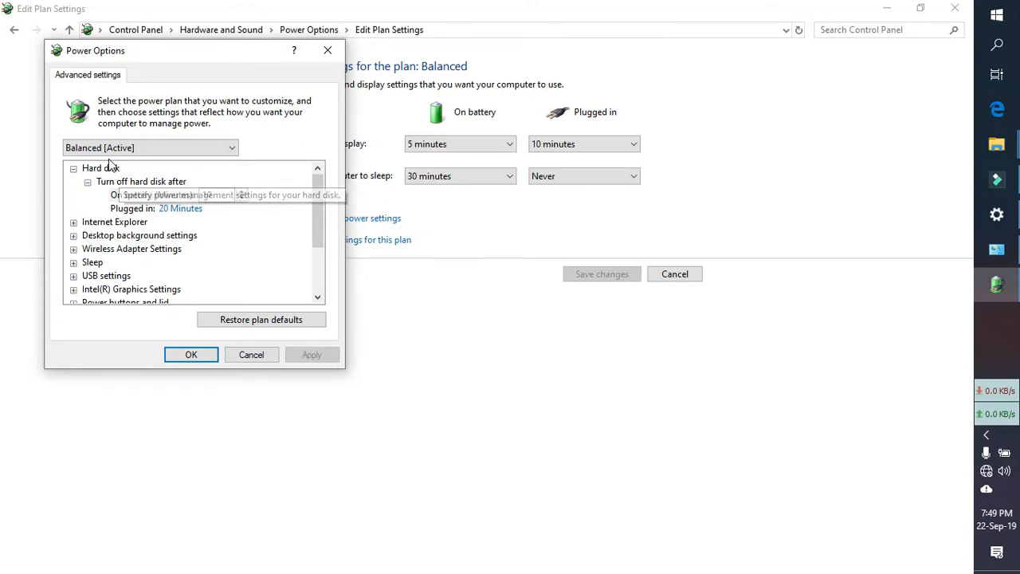
mouse_move(90, 243)
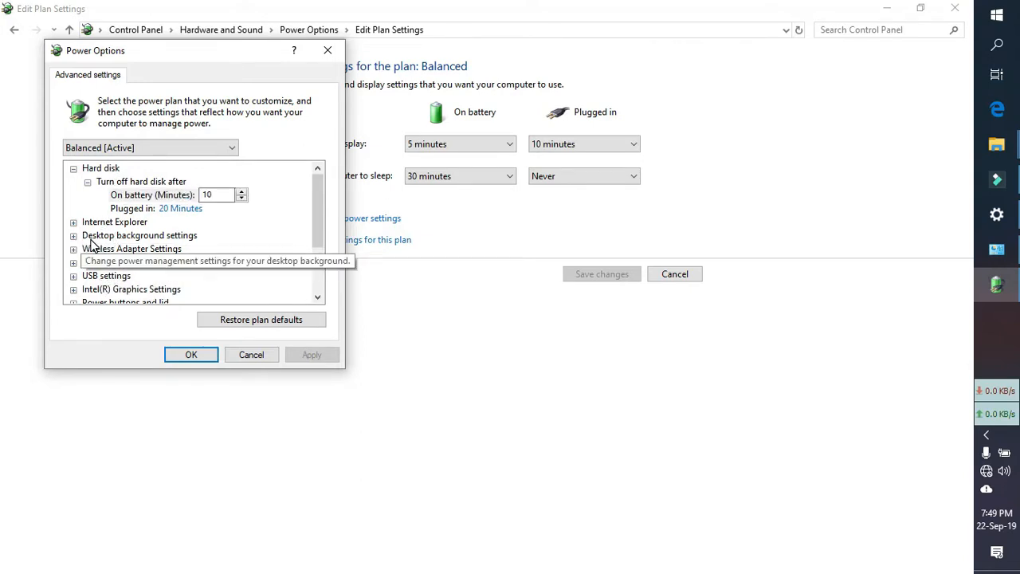
mouse_move(86, 243)
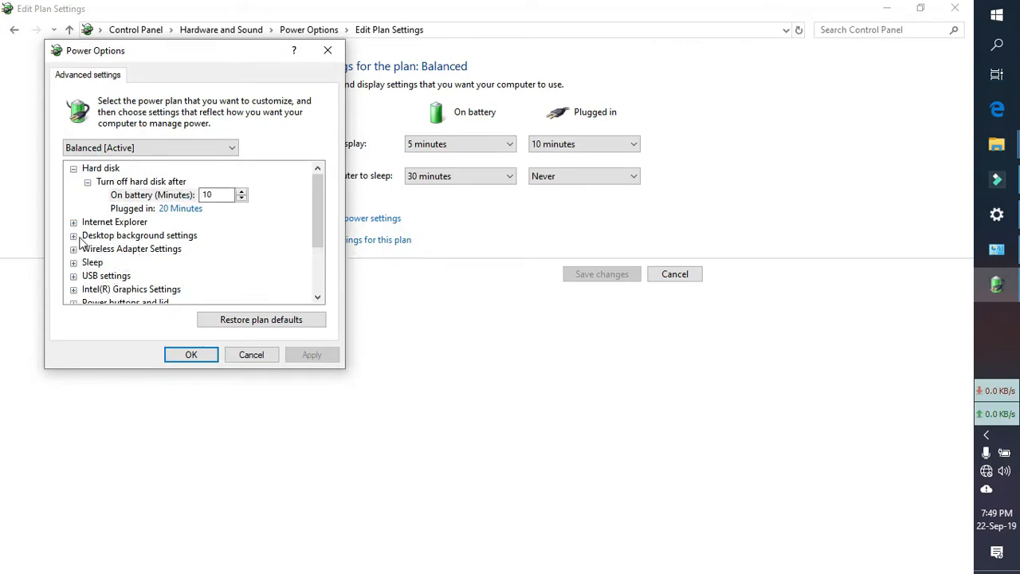
left_click(73, 235)
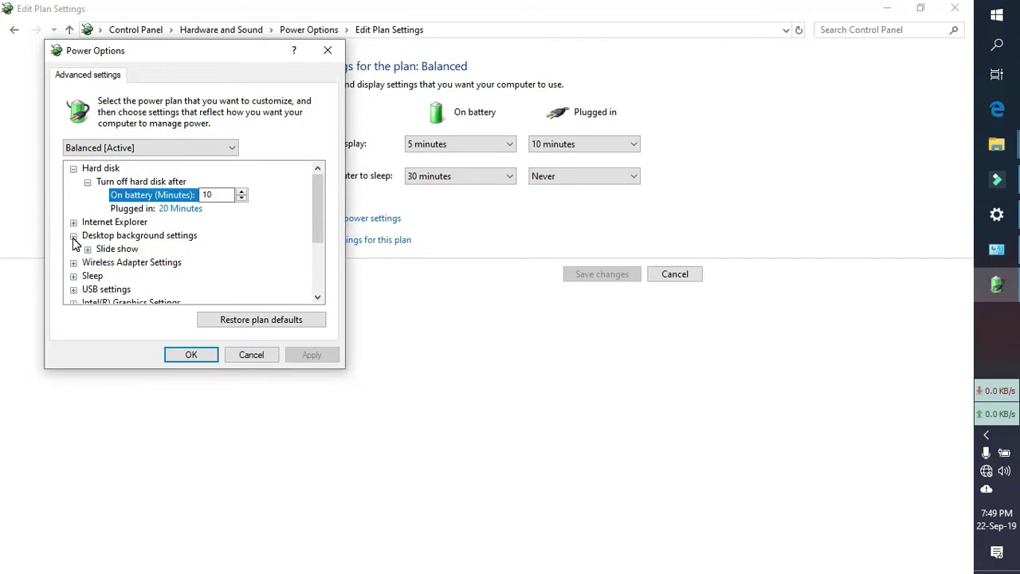
mouse_move(102, 248)
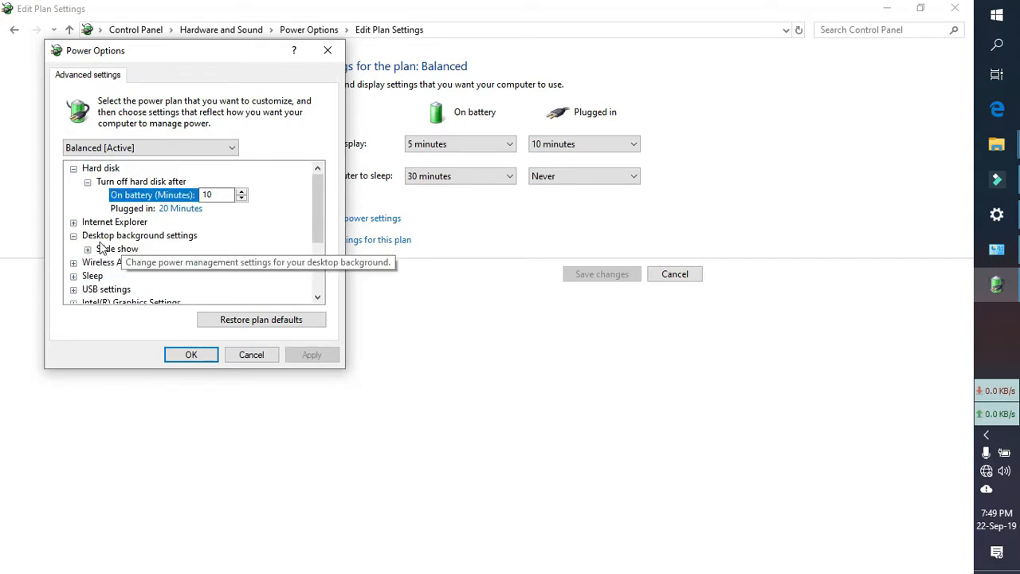
left_click(88, 249)
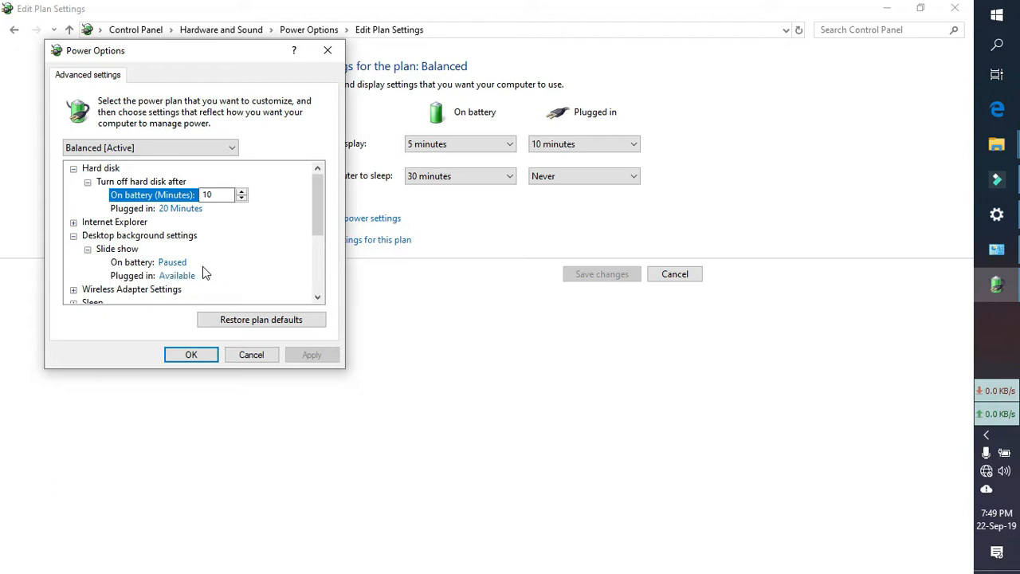
mouse_move(132, 262)
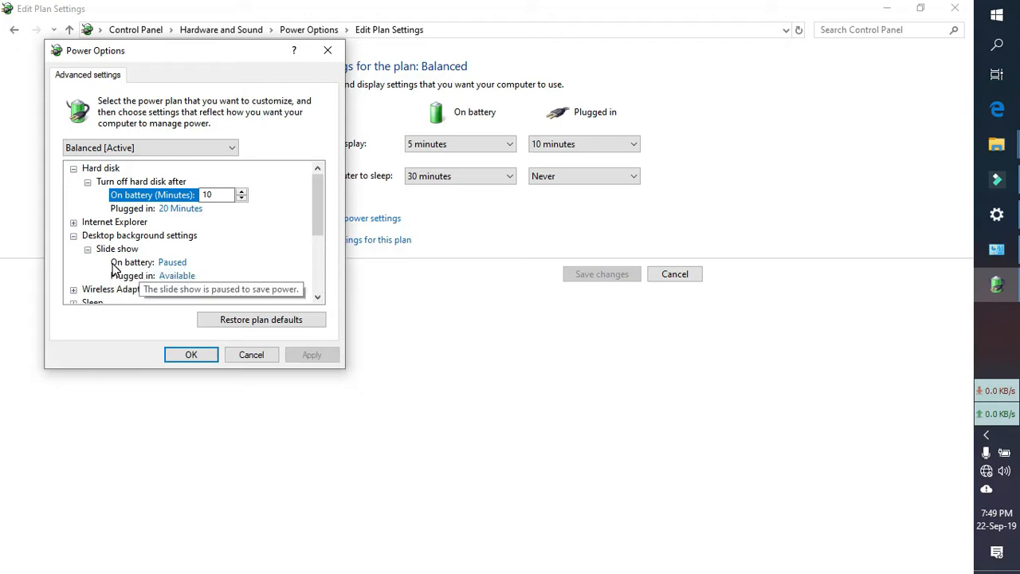
mouse_move(120, 261)
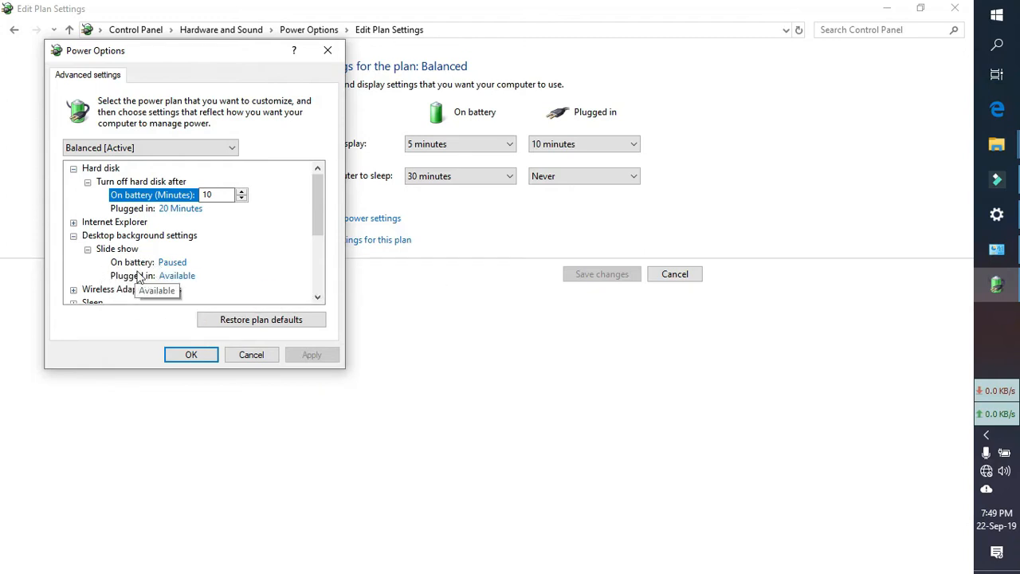
mouse_move(164, 275)
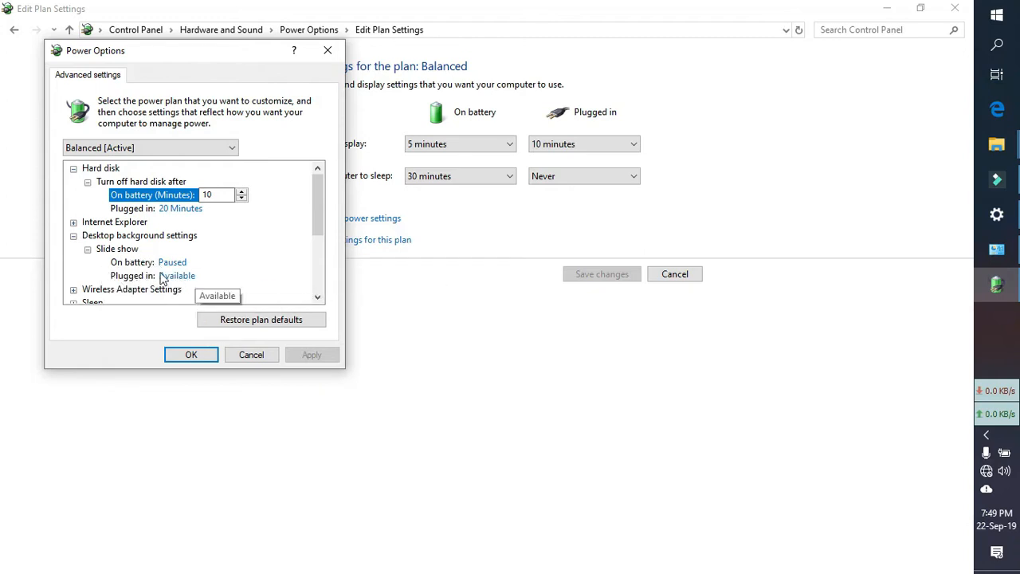
mouse_move(172, 262)
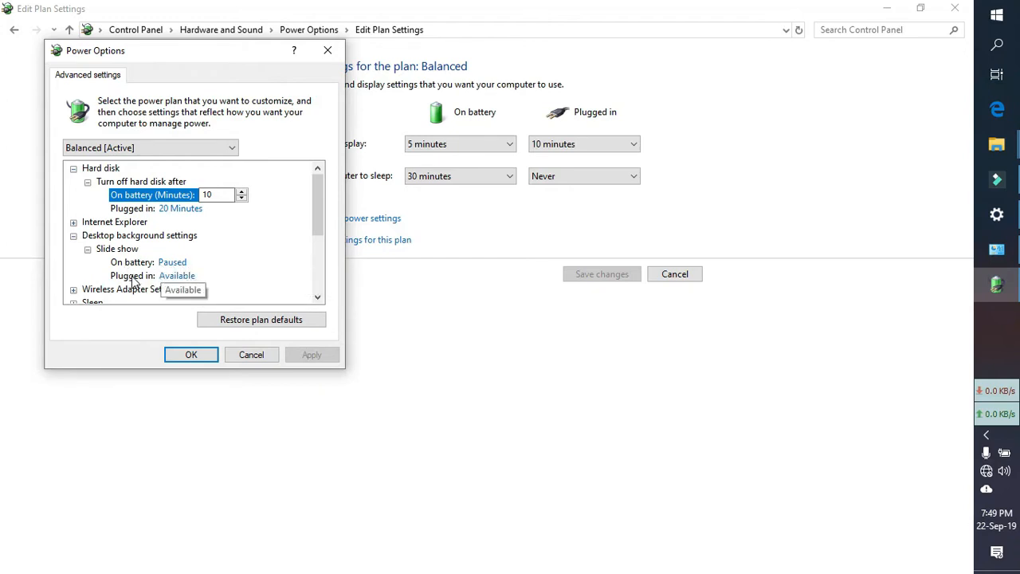
Set the plugged-in Slide show option to Paused and save with OK
left_click(177, 276)
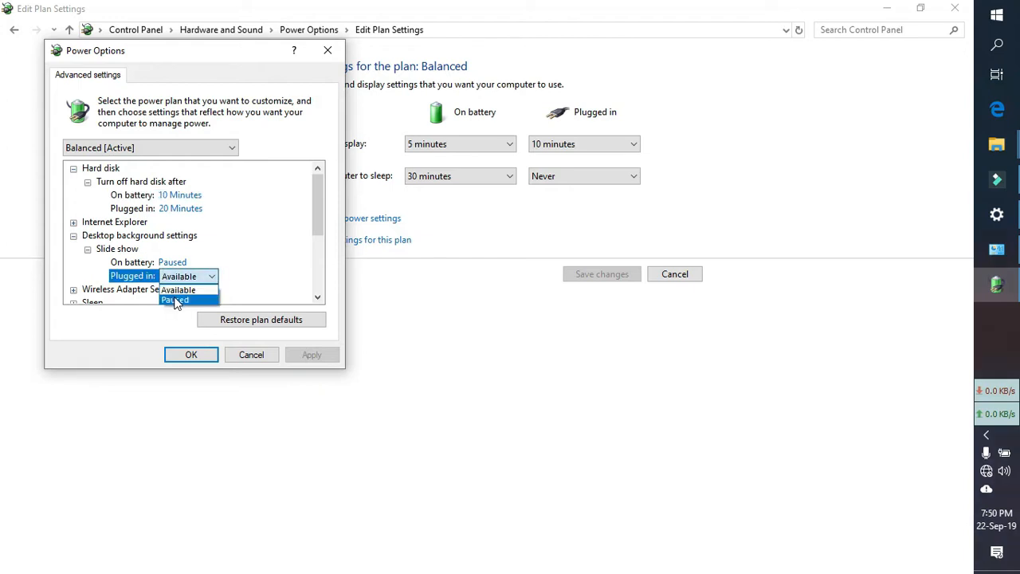
left_click(174, 300)
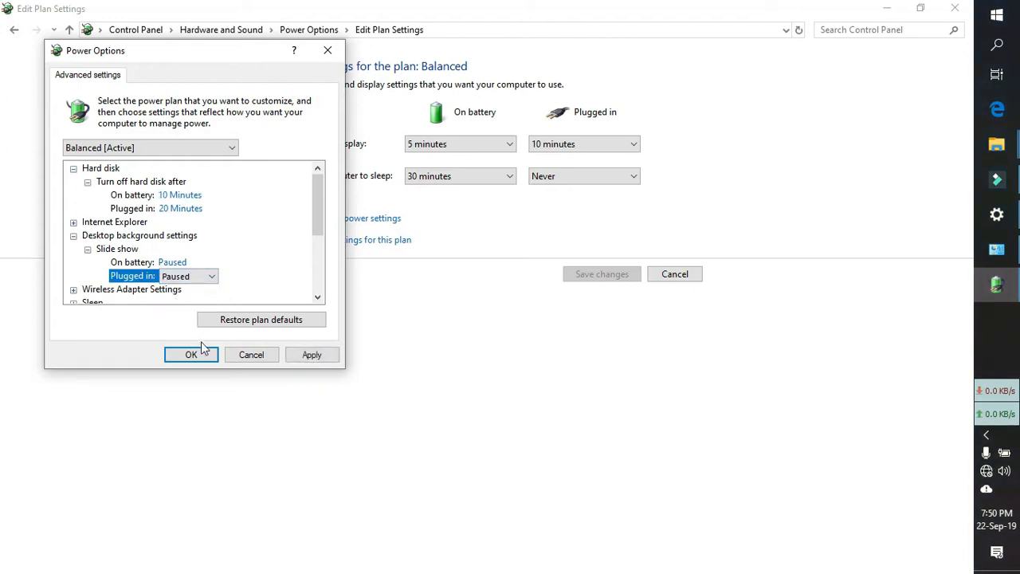
left_click(191, 354)
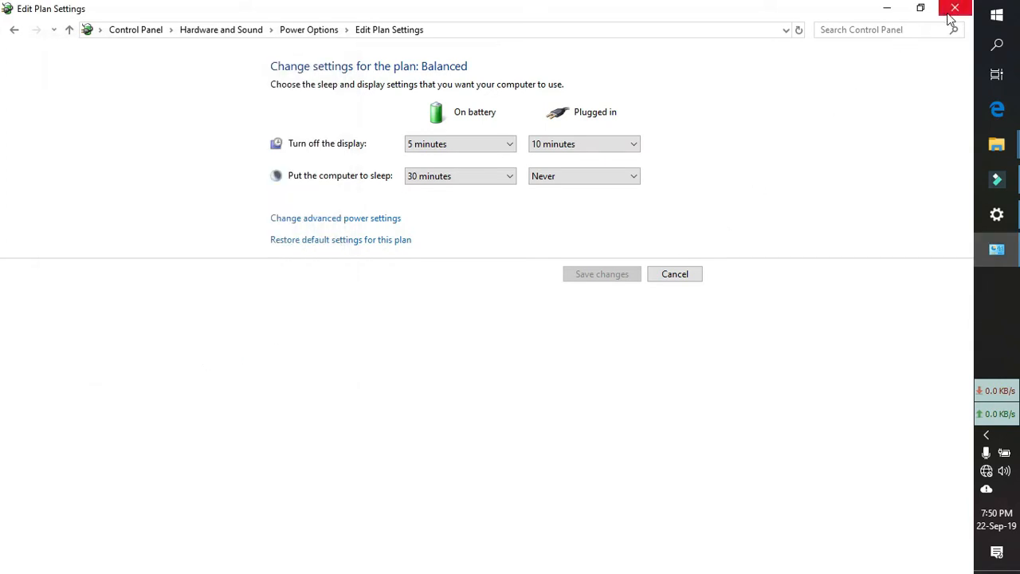
Close the Control Panel plan window and the Power & sleep Settings window
left_click(956, 8)
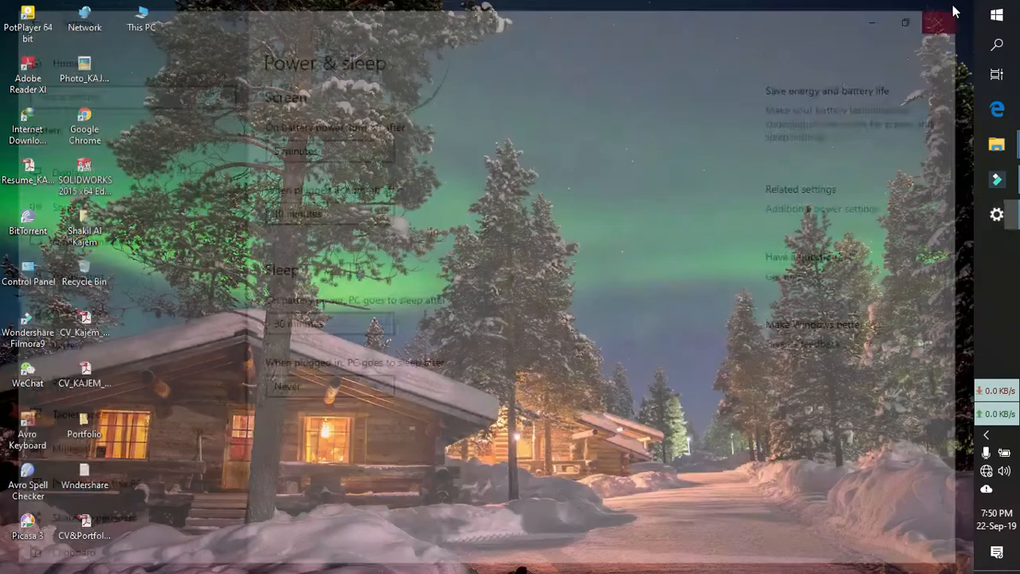
left_click(944, 22)
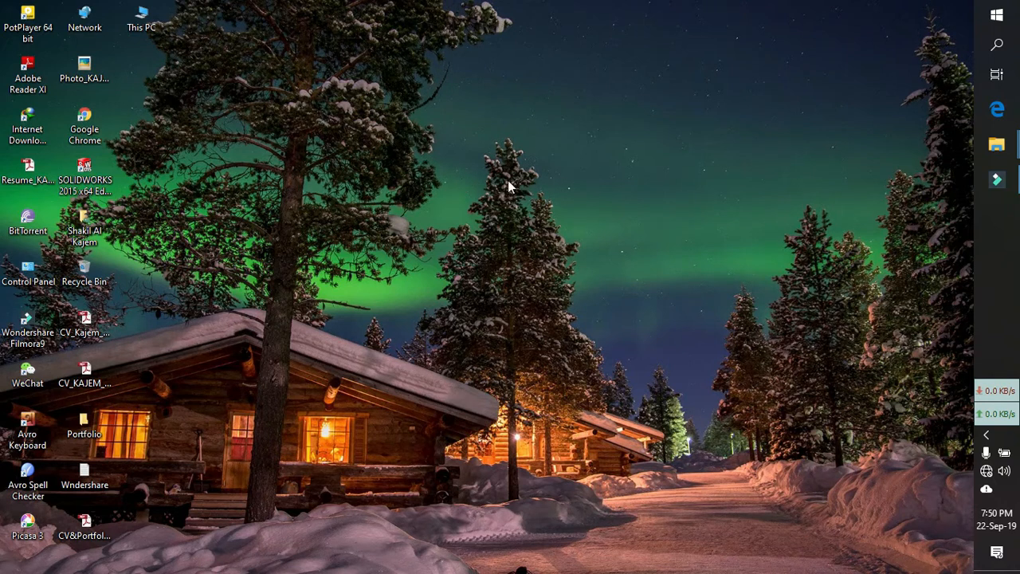
mouse_move(463, 255)
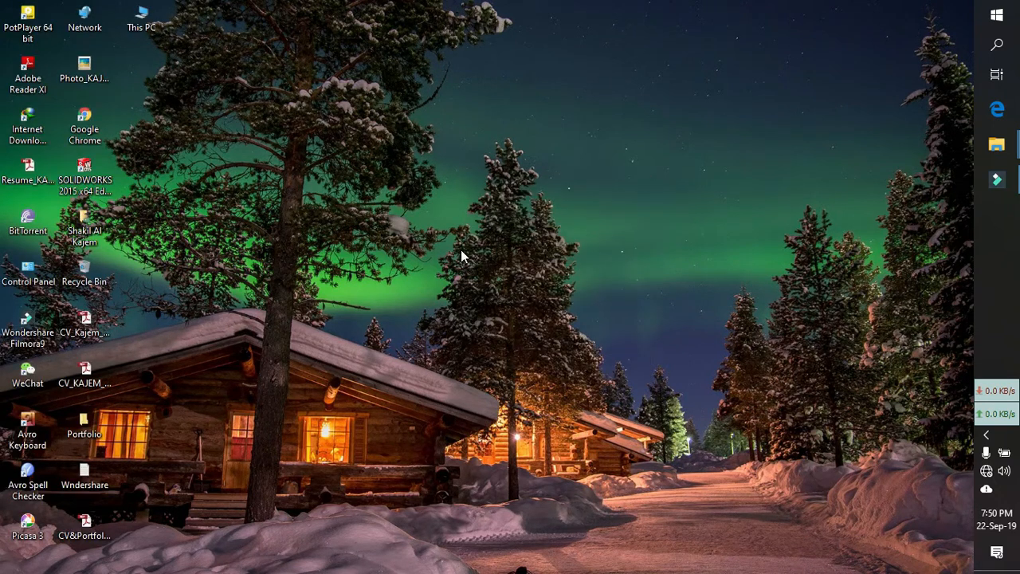
mouse_move(500, 253)
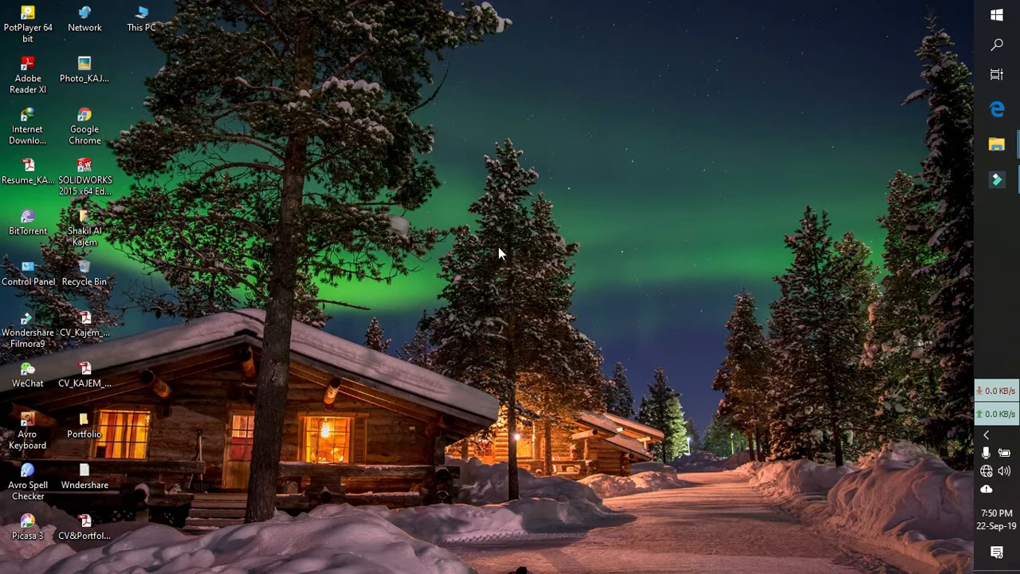
mouse_move(363, 148)
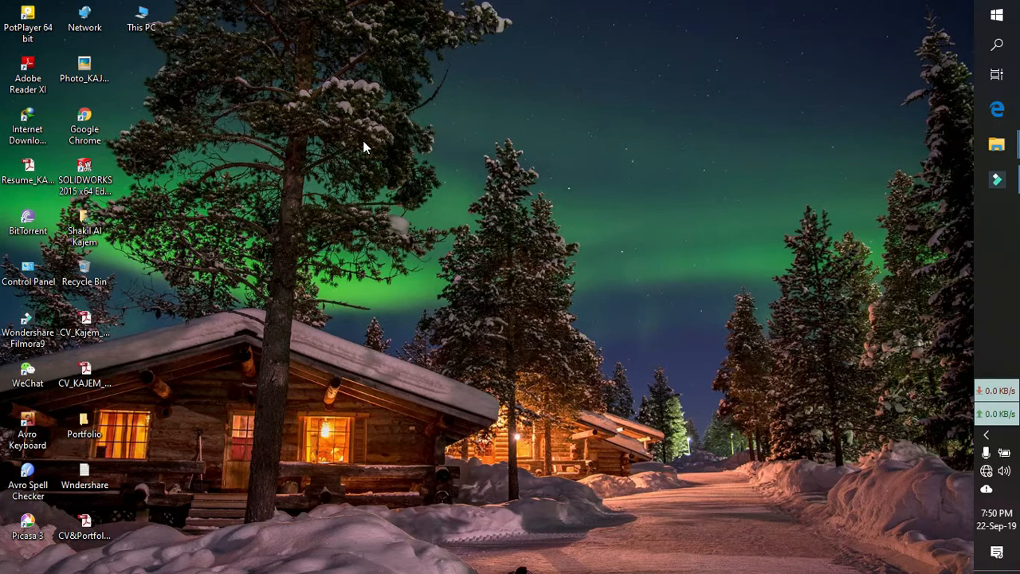
mouse_move(580, 222)
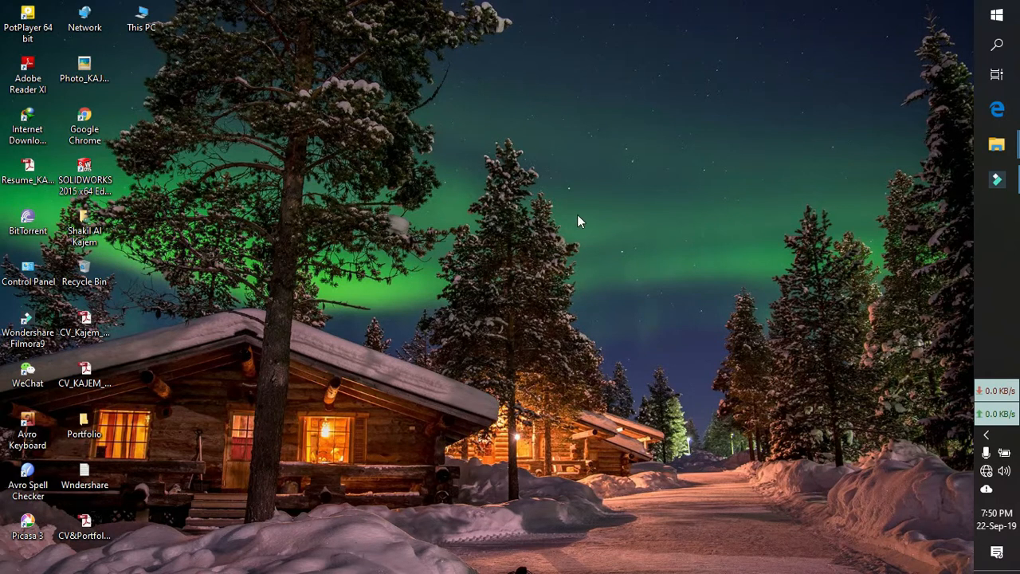
mouse_move(518, 246)
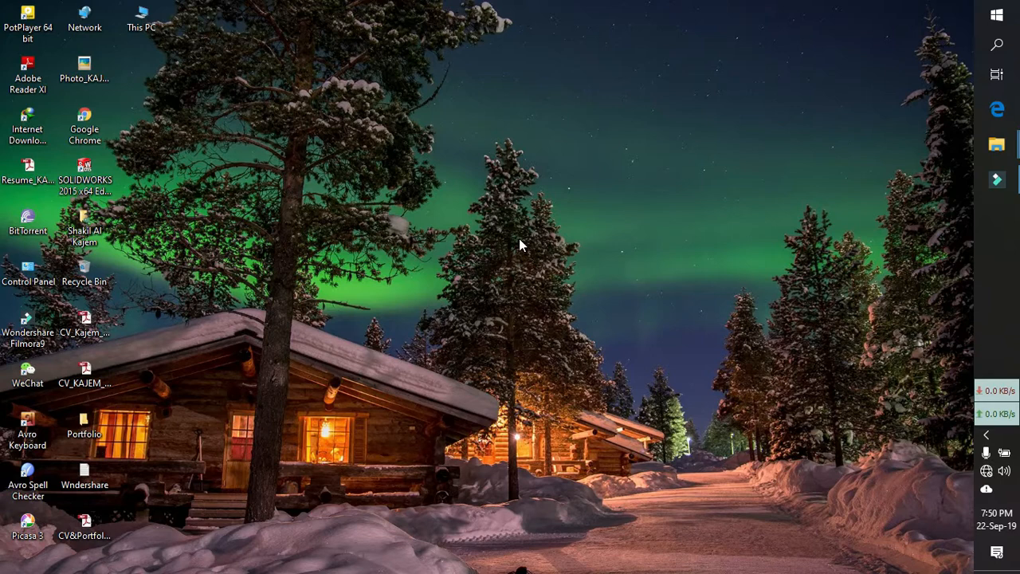